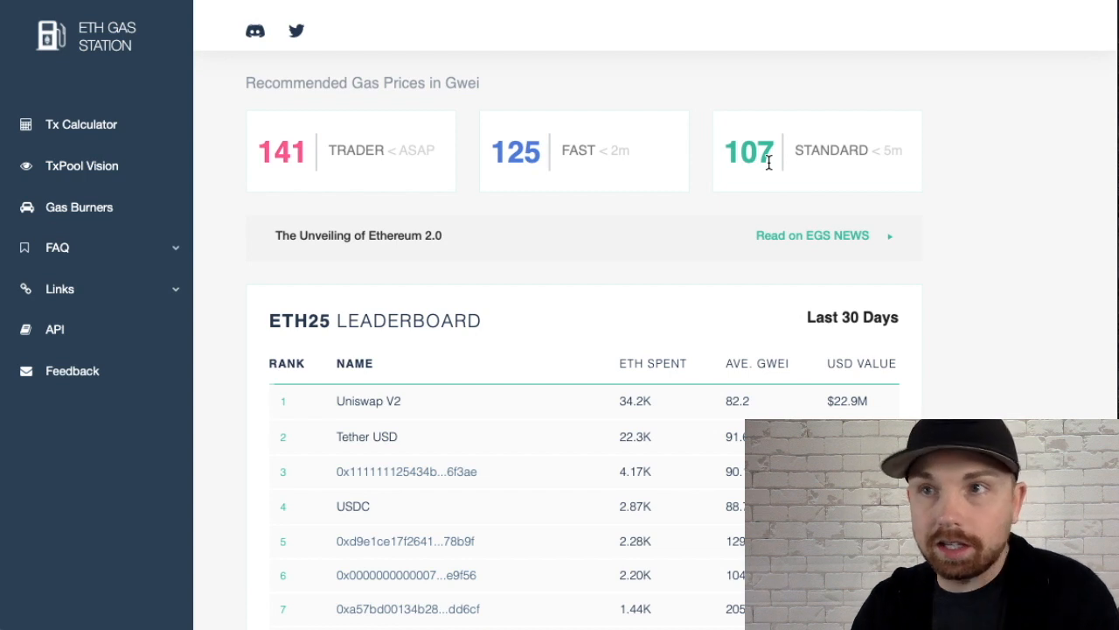
pyautogui.moveTo(591, 164)
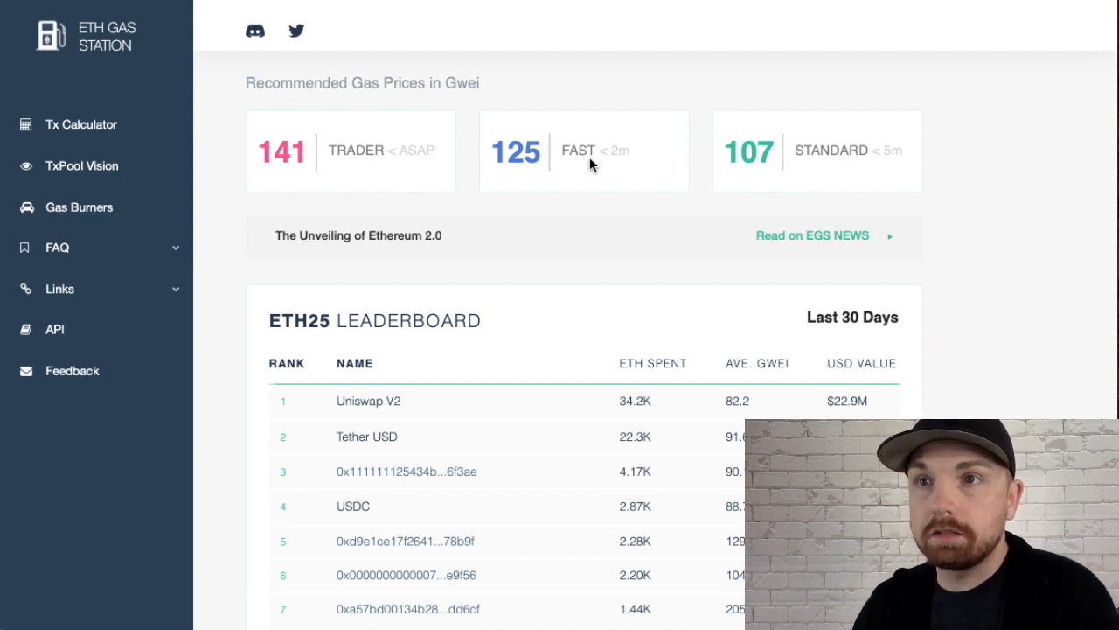
pyautogui.moveTo(769, 153)
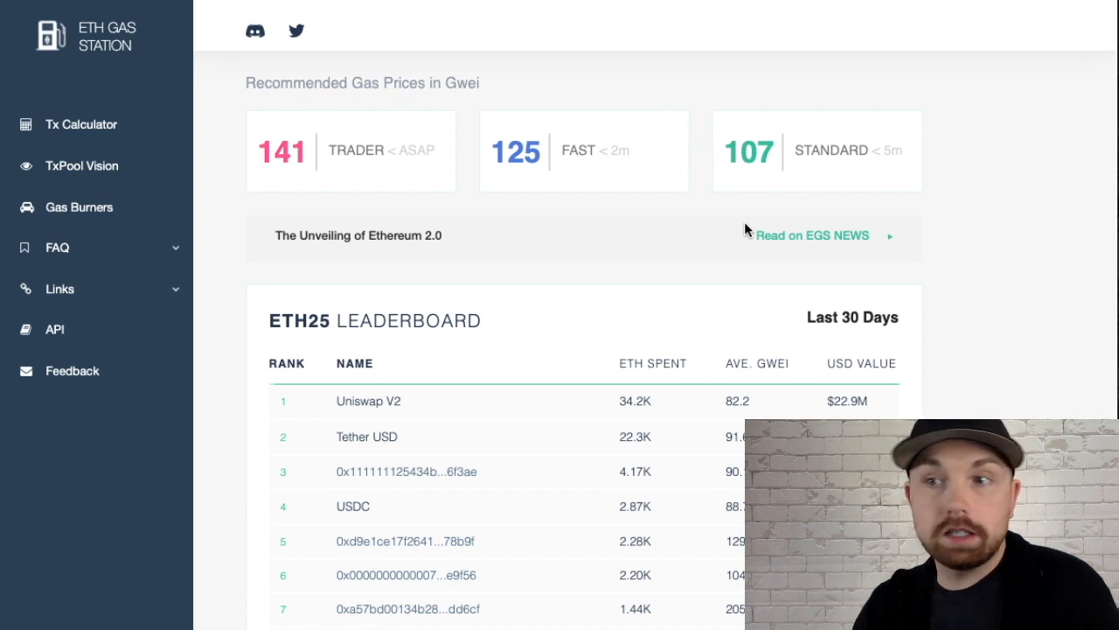
pyautogui.moveTo(413, 7)
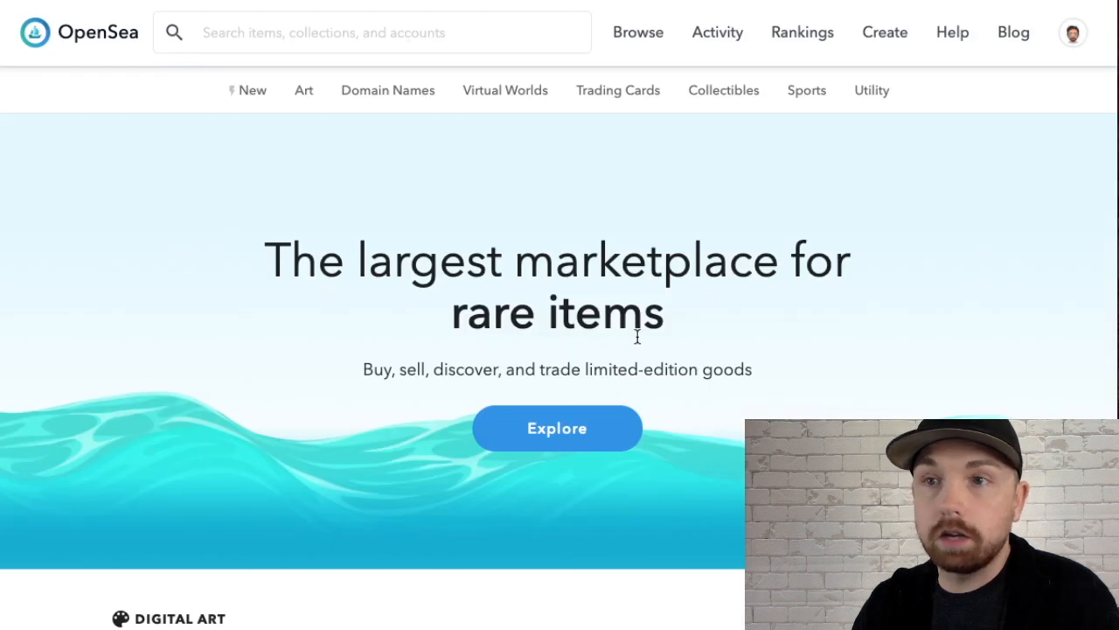
pyautogui.moveTo(706, 271)
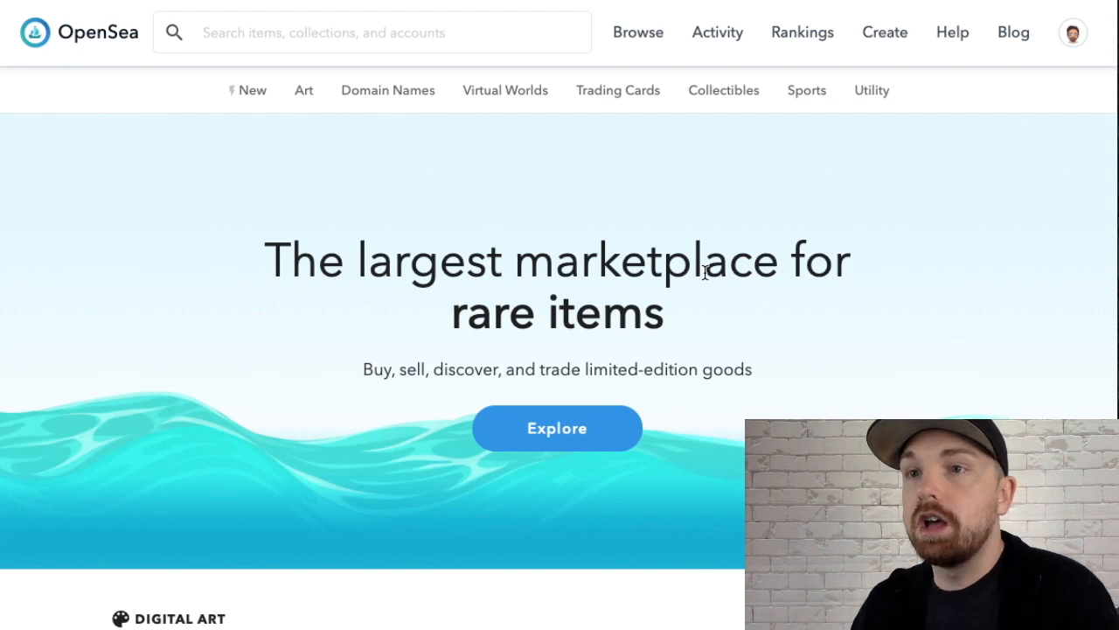
pyautogui.moveTo(749, 276)
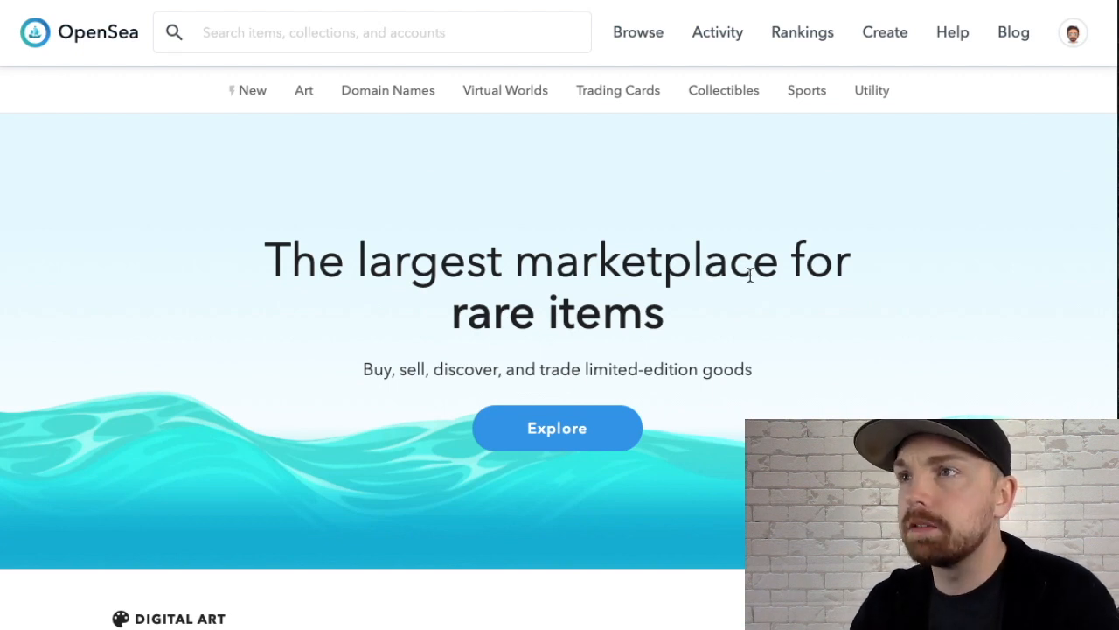
pyautogui.moveTo(881, 257)
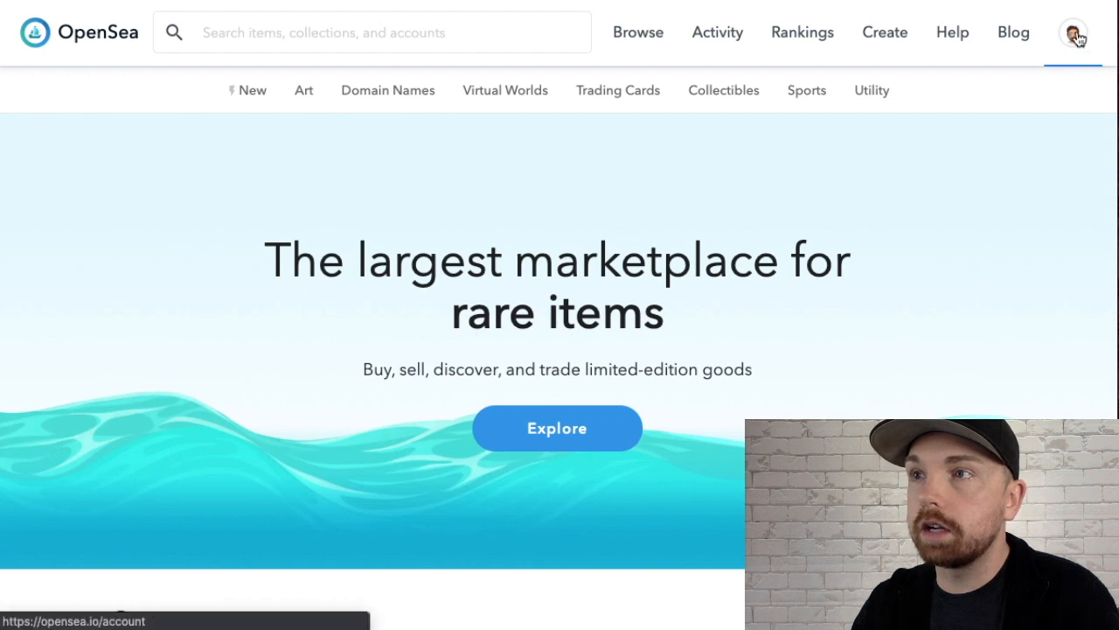
# - Bring up the cloudwhite account menu with its profile, sell and transfer options
pyautogui.click(1074, 31)
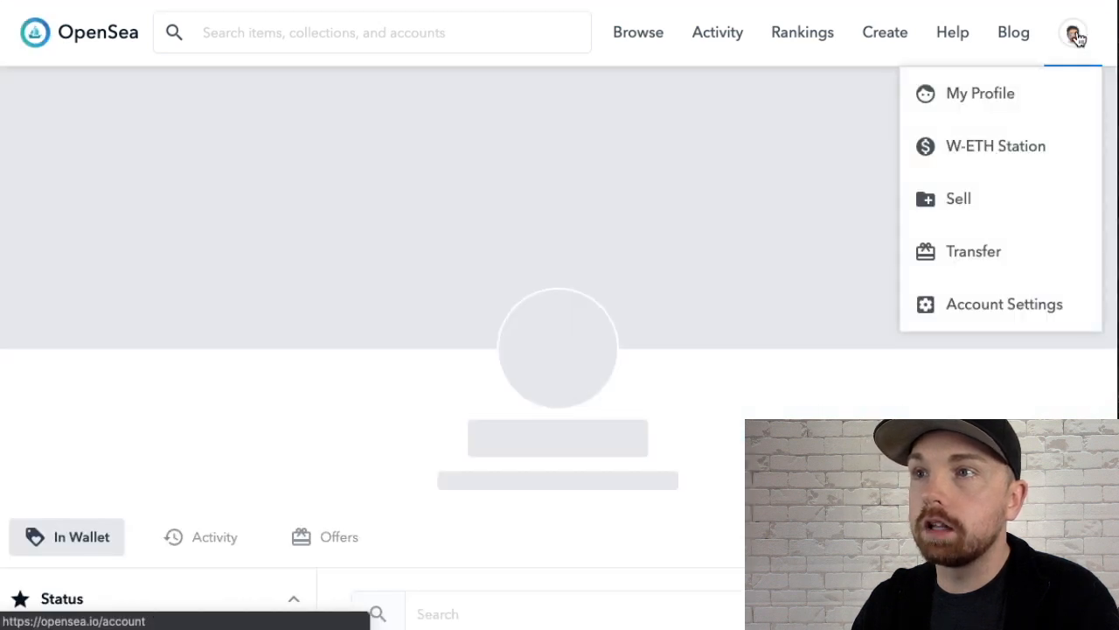
pyautogui.moveTo(1065, 81)
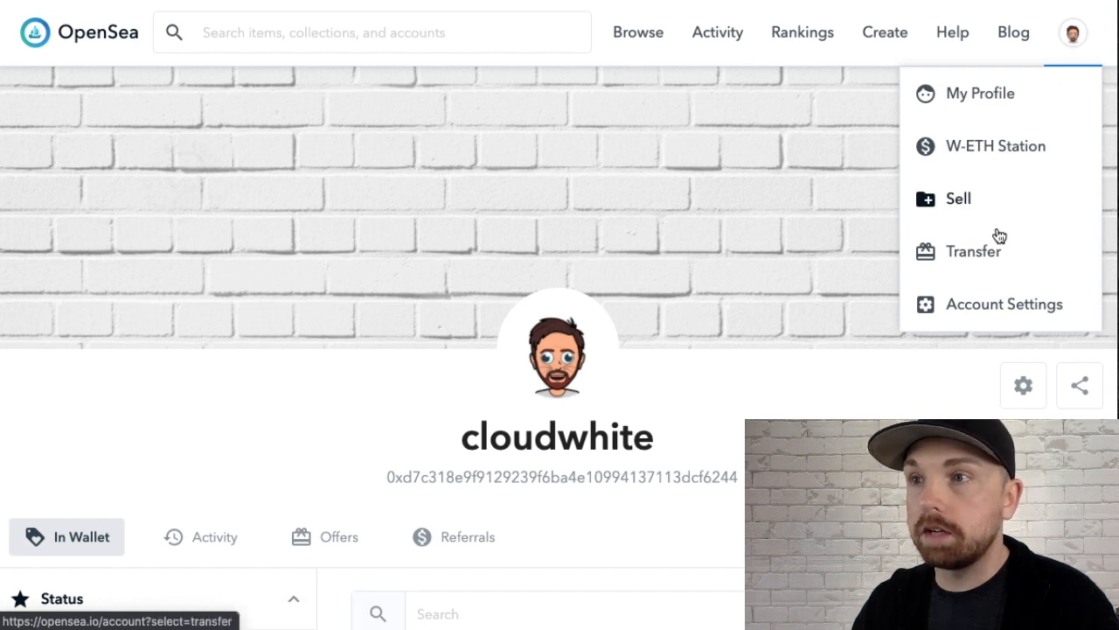
pyautogui.moveTo(993, 255)
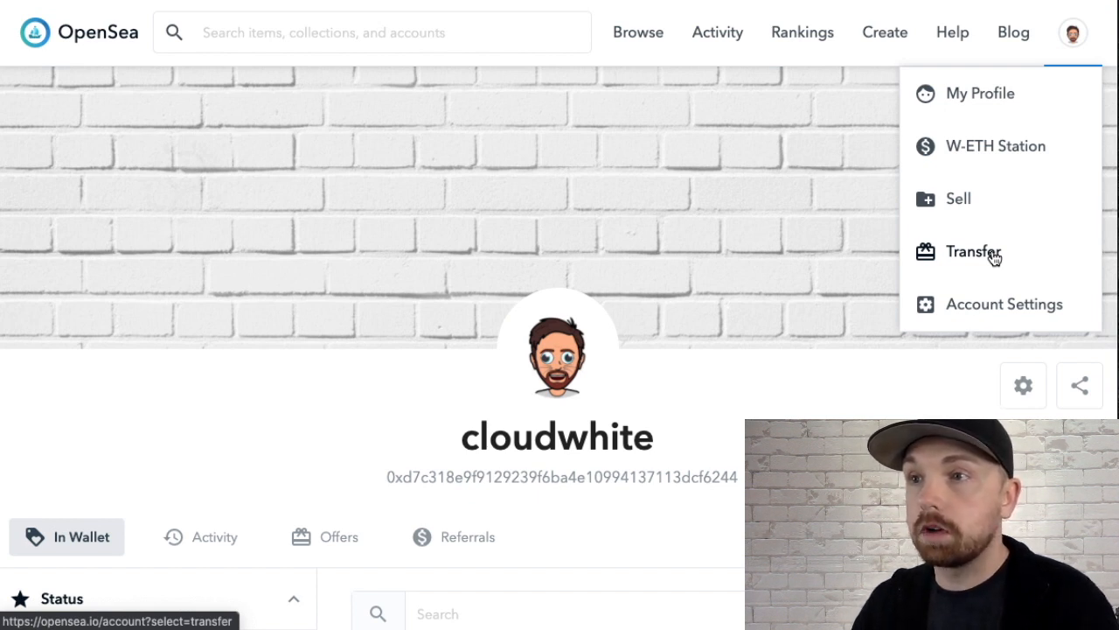
# - Start a transfer and select Avatars #1401, #3632 and #8385 from the wallet's Avastars
pyautogui.click(972, 251)
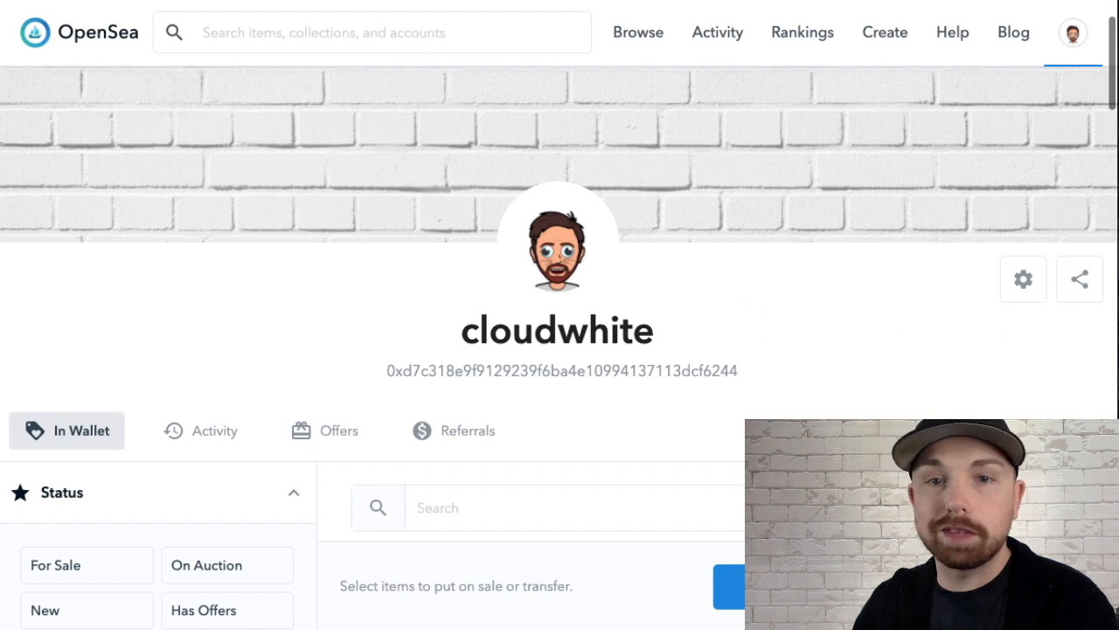
pyautogui.moveTo(121, 462)
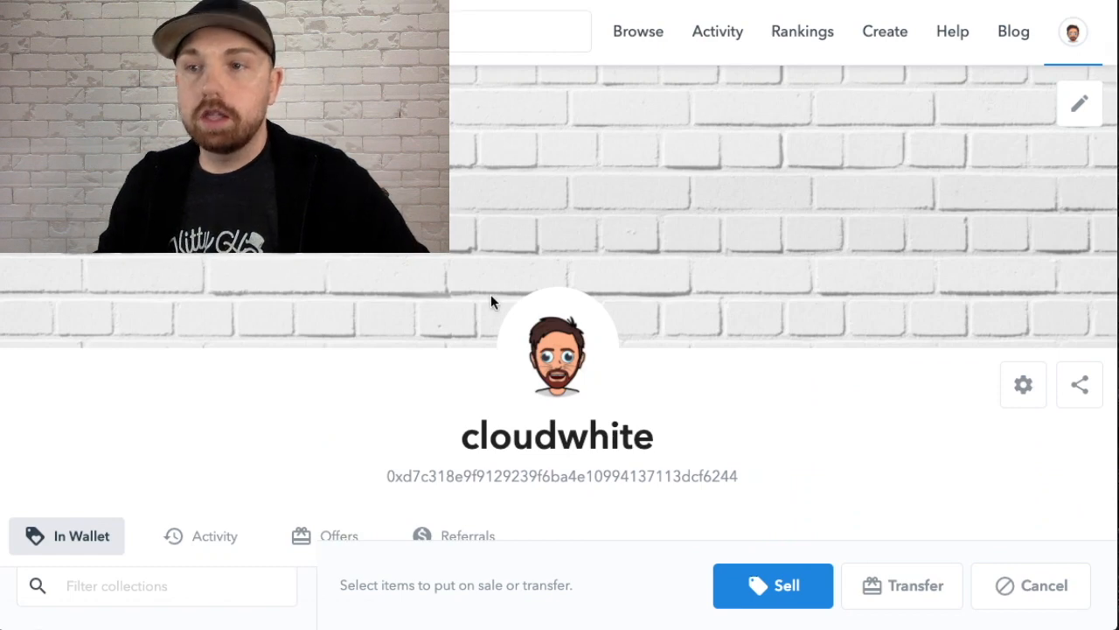
pyautogui.scroll(-3)
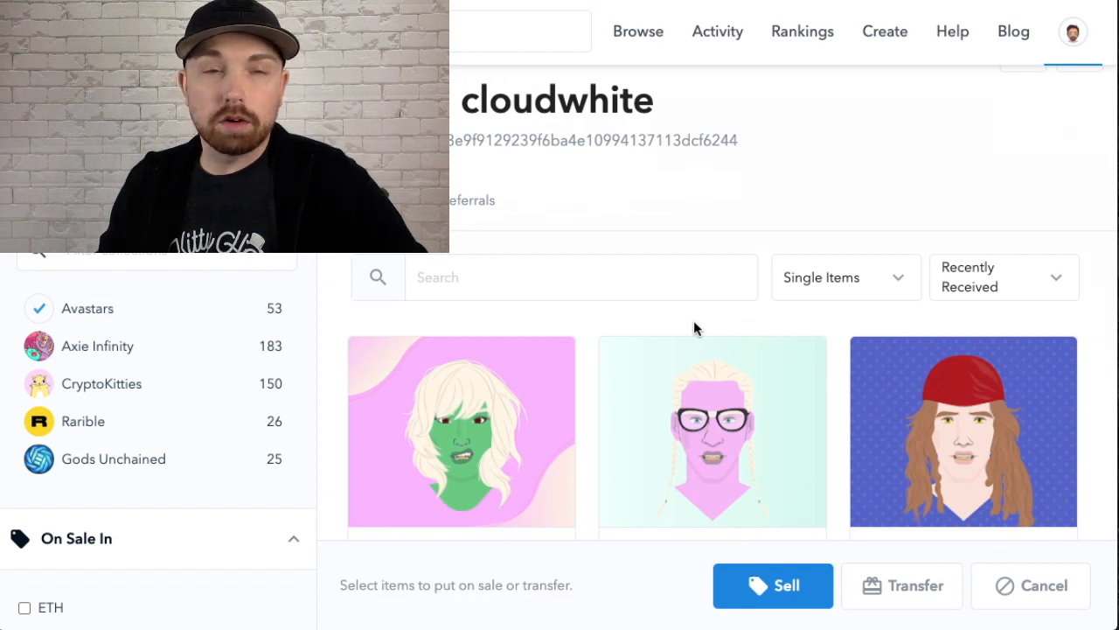
pyautogui.scroll(-3)
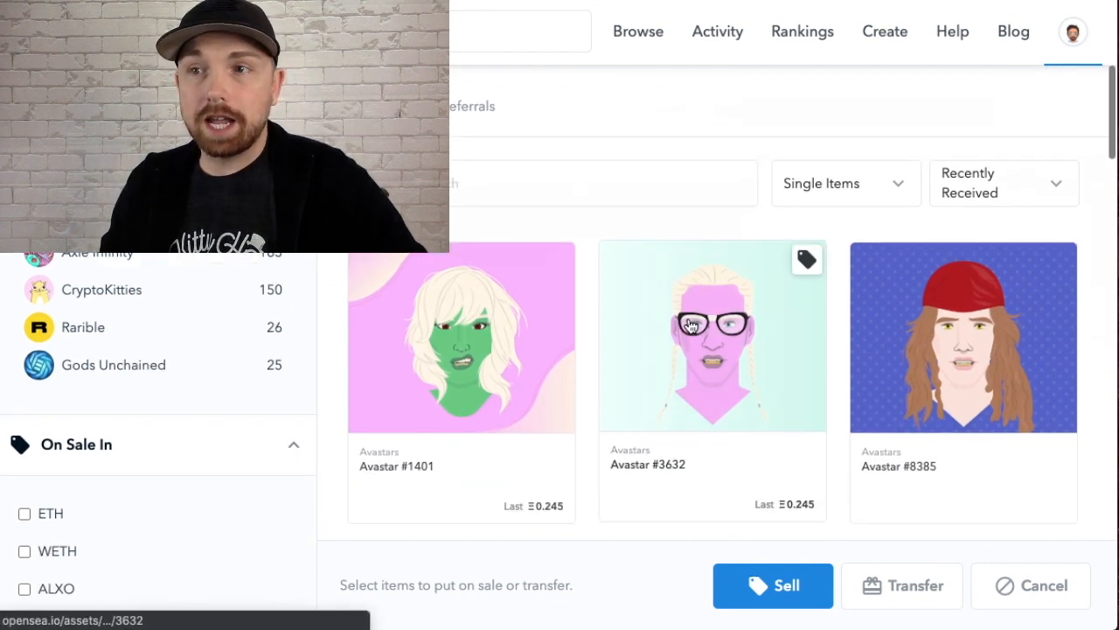
pyautogui.scroll(-3)
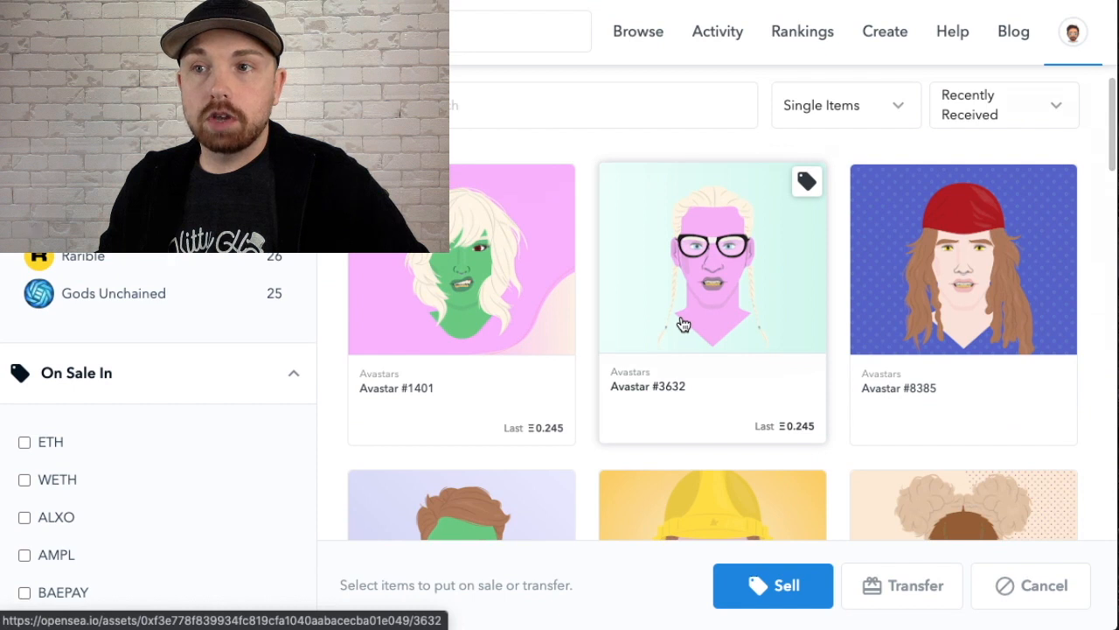
pyautogui.moveTo(516, 282)
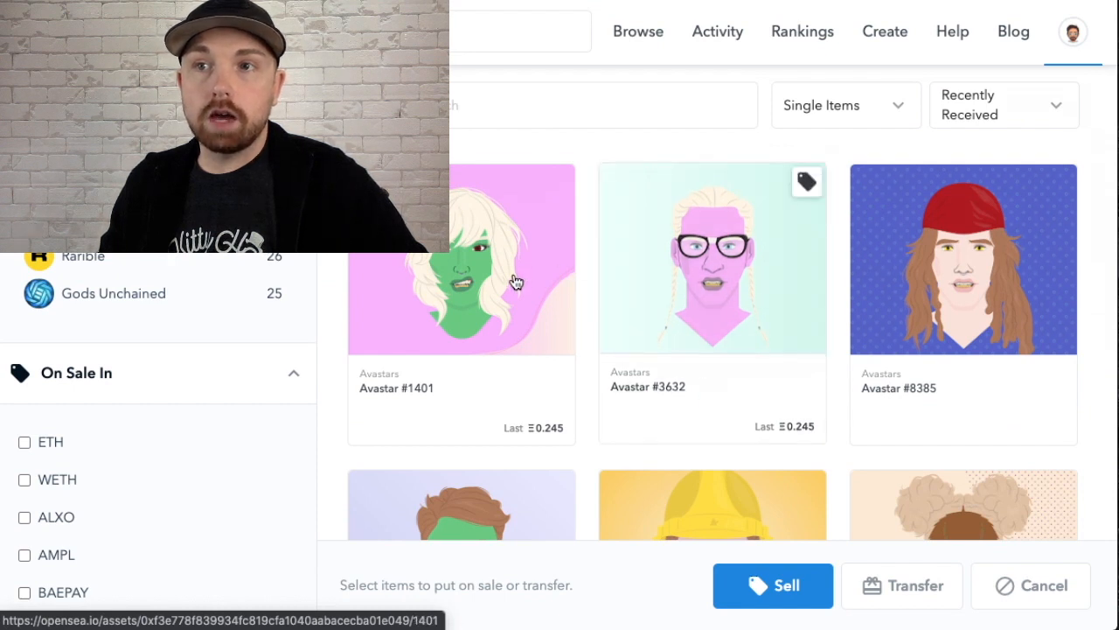
pyautogui.click(712, 262)
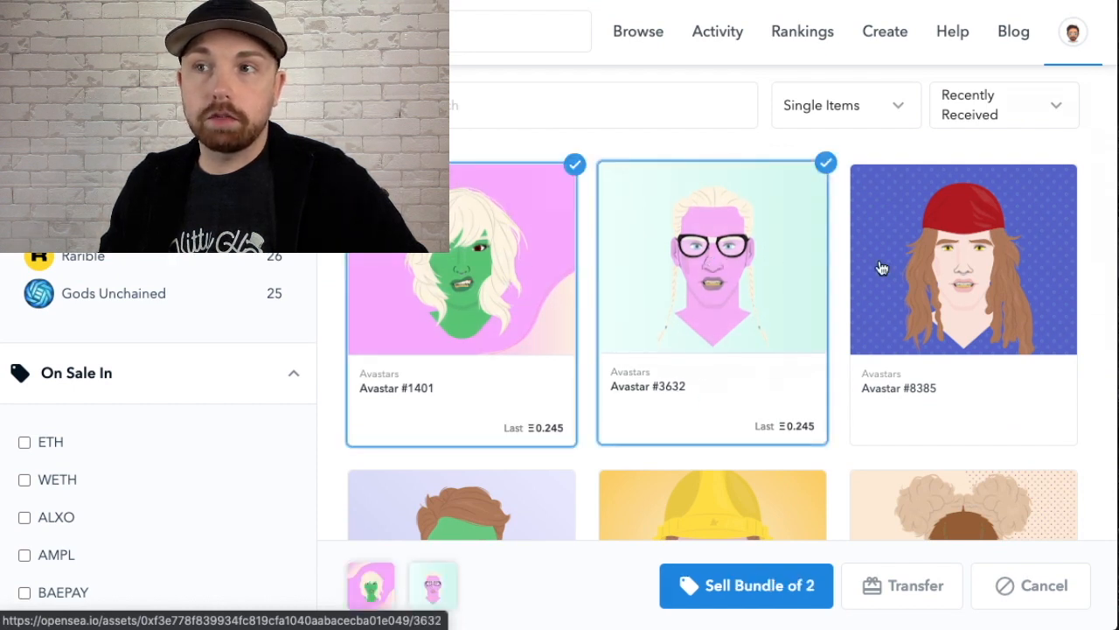
pyautogui.click(961, 259)
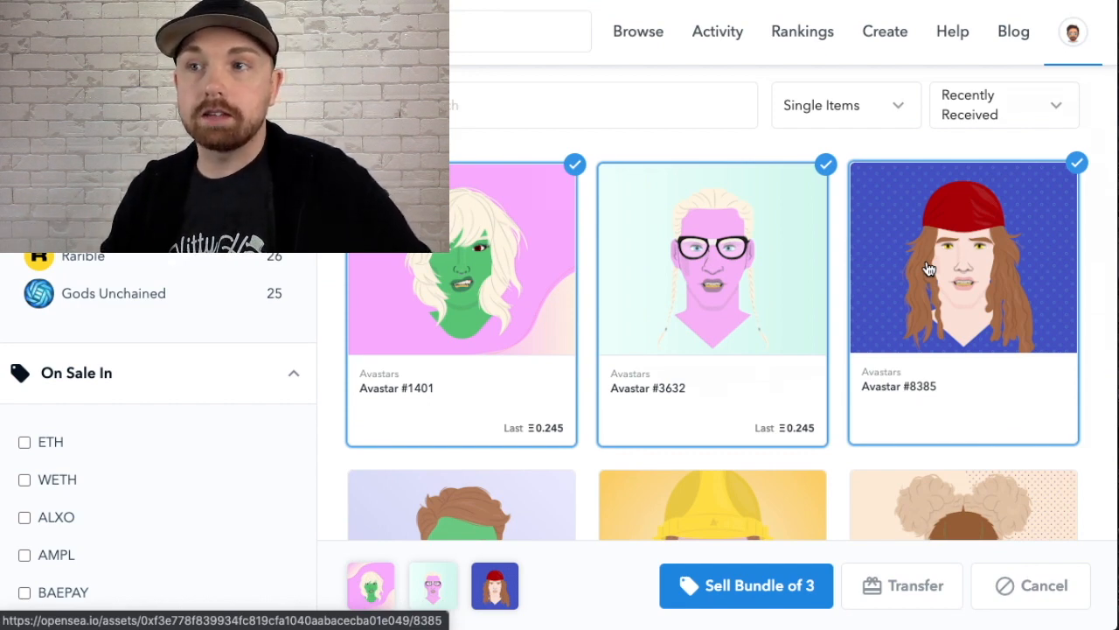
pyautogui.moveTo(899, 287)
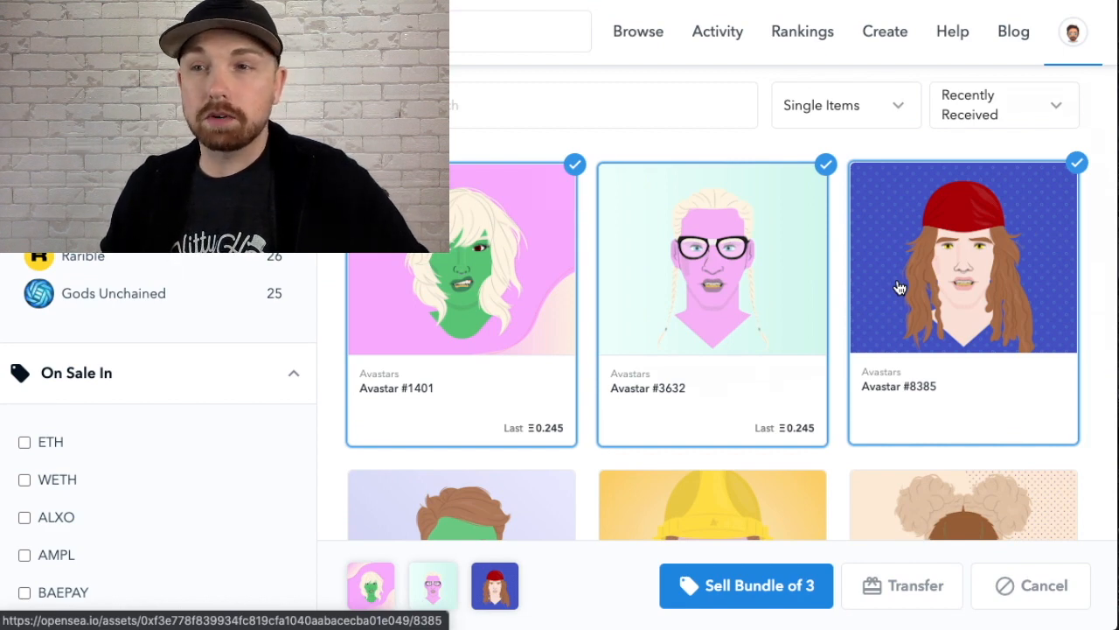
pyautogui.moveTo(638, 241)
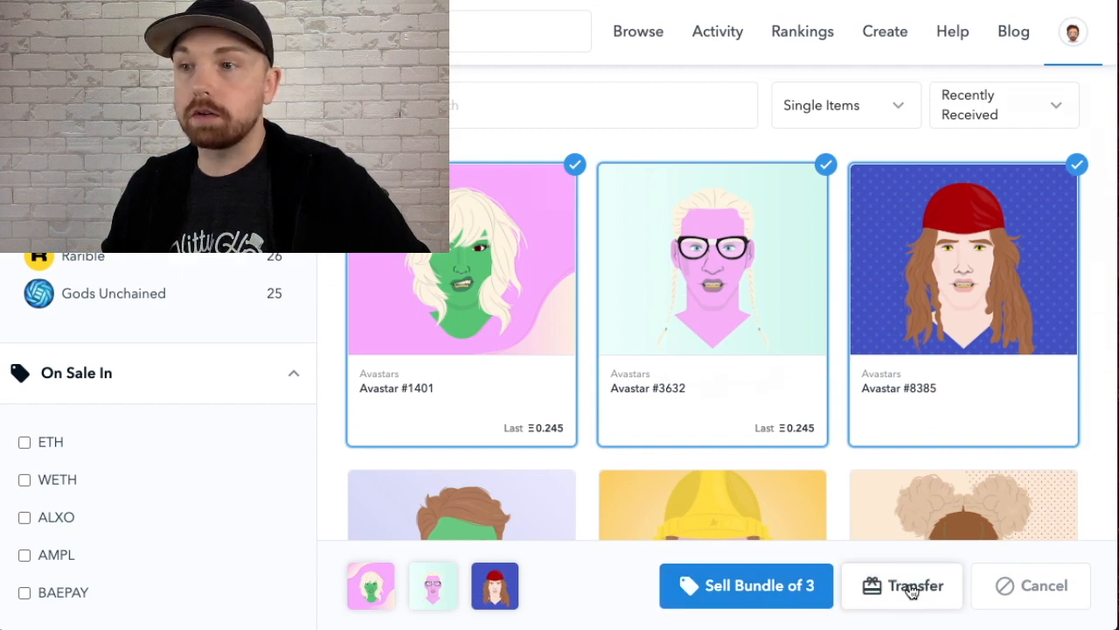
pyautogui.click(903, 585)
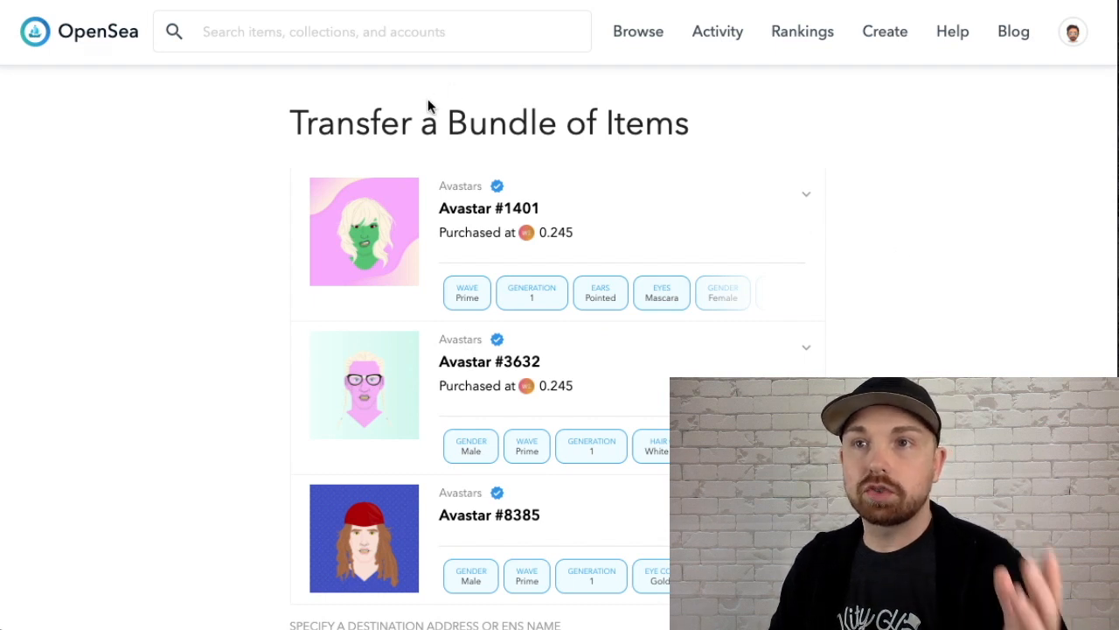
pyautogui.moveTo(731, 180)
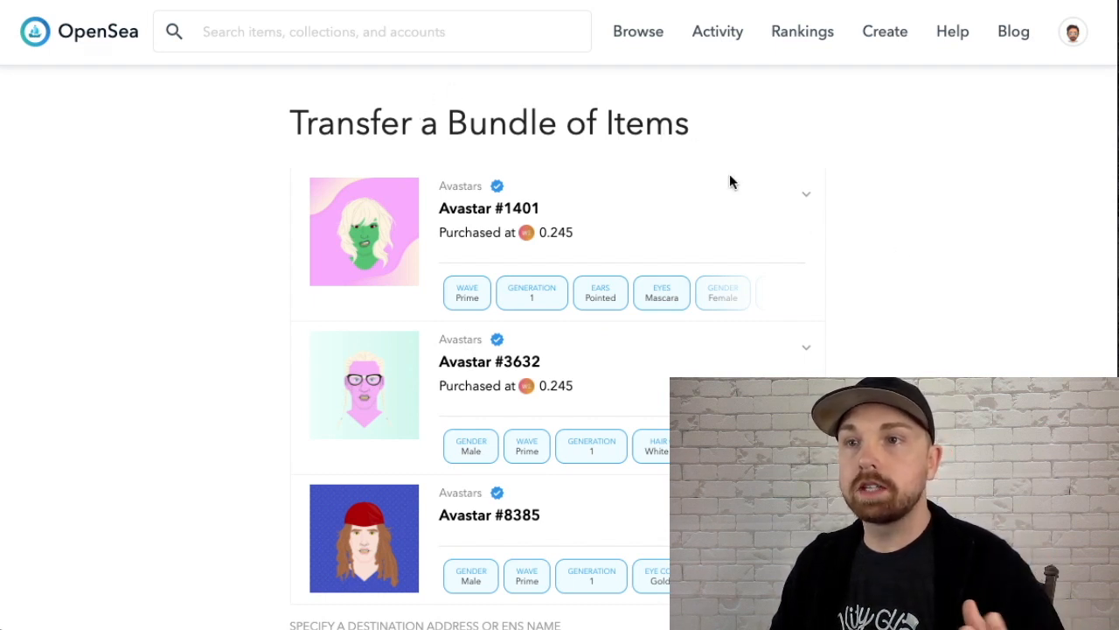
pyautogui.scroll(-3)
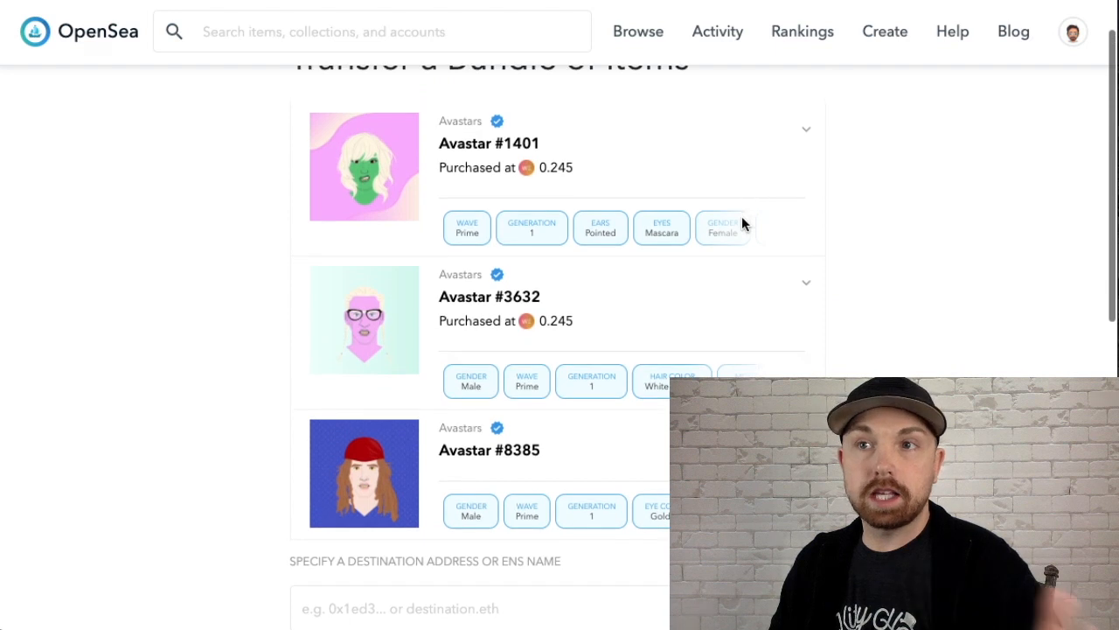
pyautogui.moveTo(598, 301)
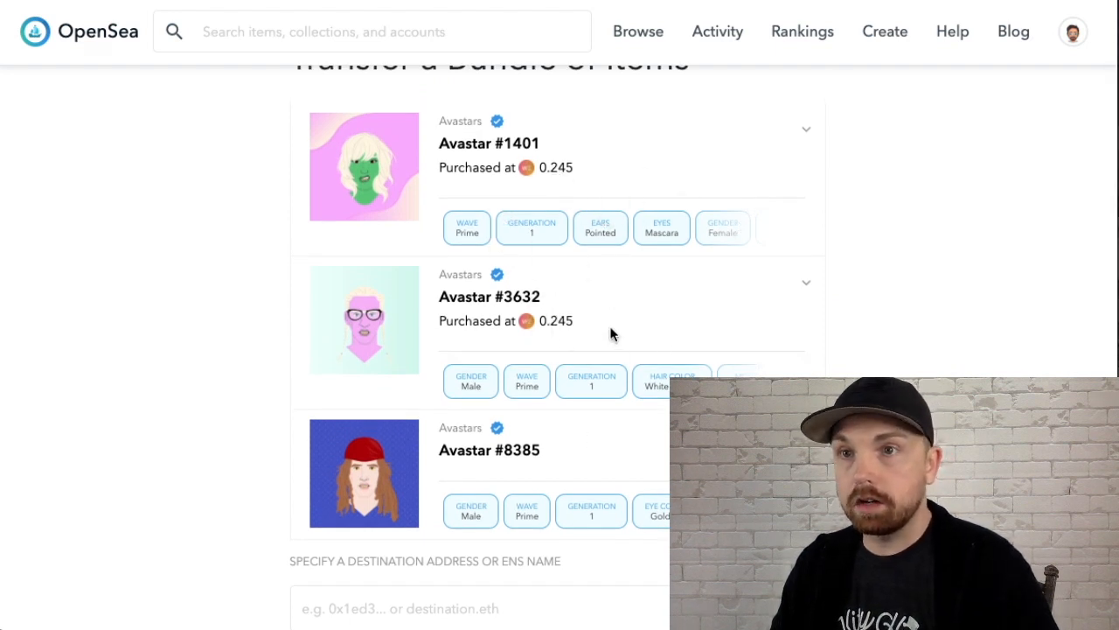
pyautogui.scroll(3)
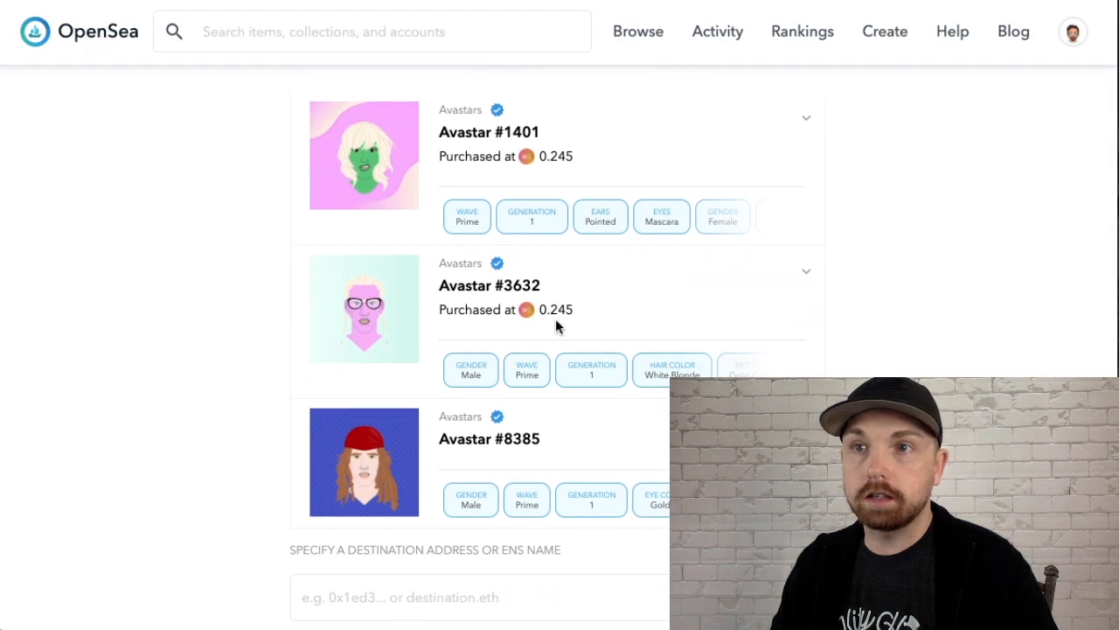
pyautogui.scroll(-3)
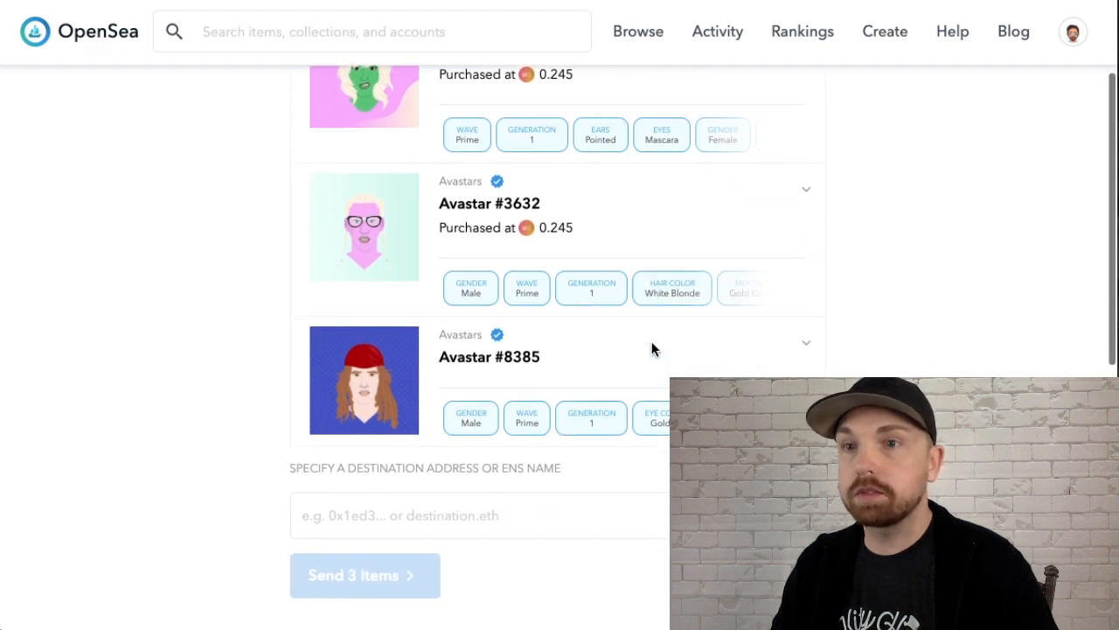
pyautogui.scroll(-3)
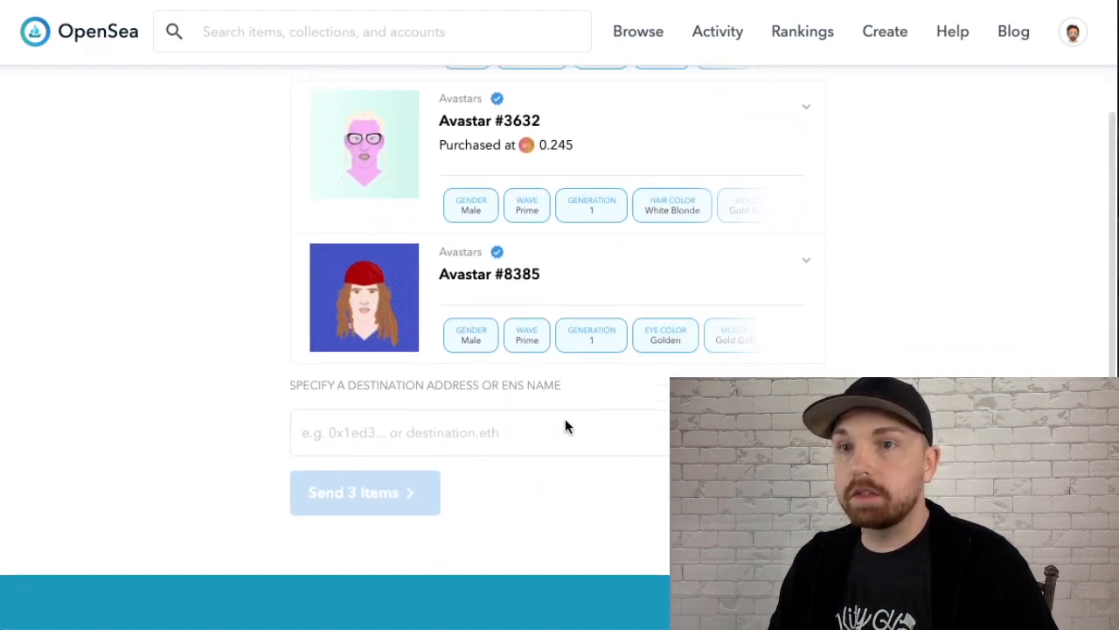
pyautogui.click(479, 432)
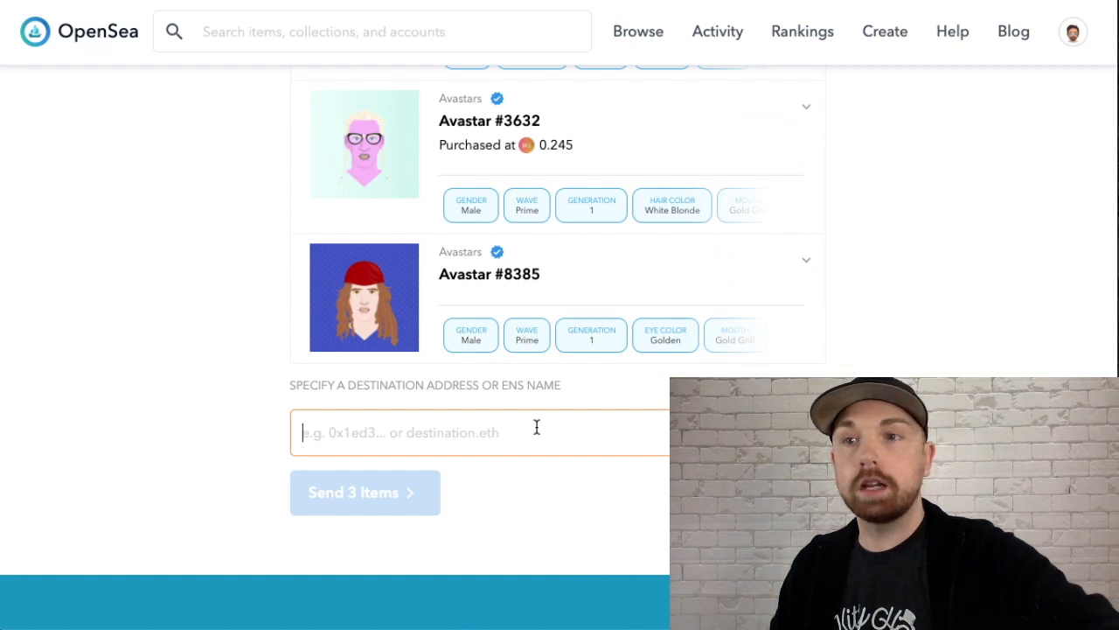
pyautogui.write('0xf41589c9d0eF20f354155cbf586ab5ba419F12fa')
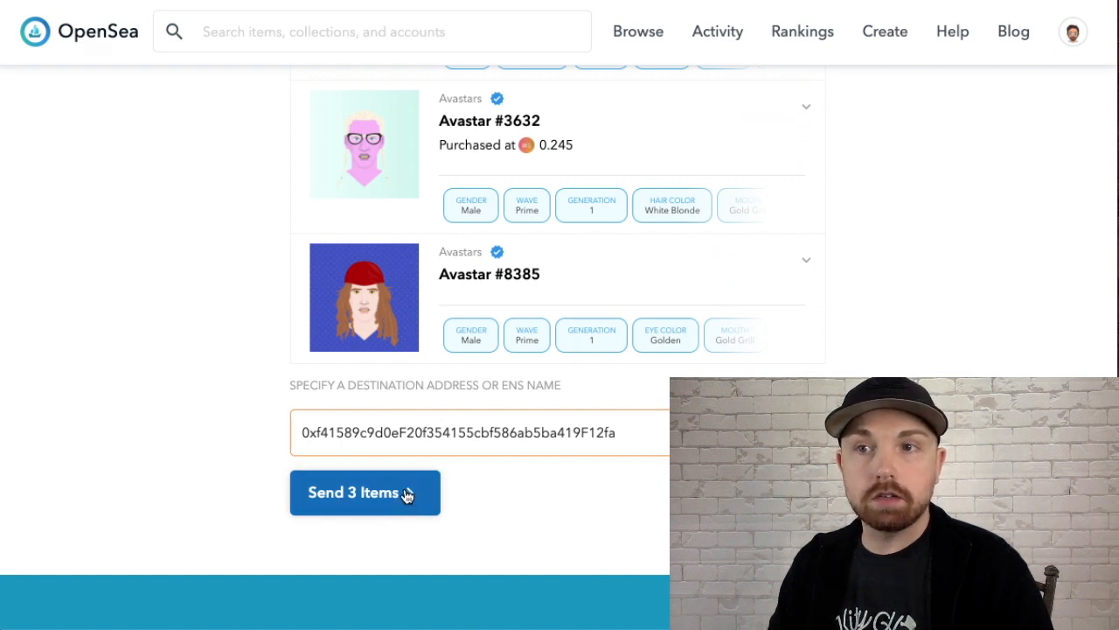
pyautogui.moveTo(455, 469)
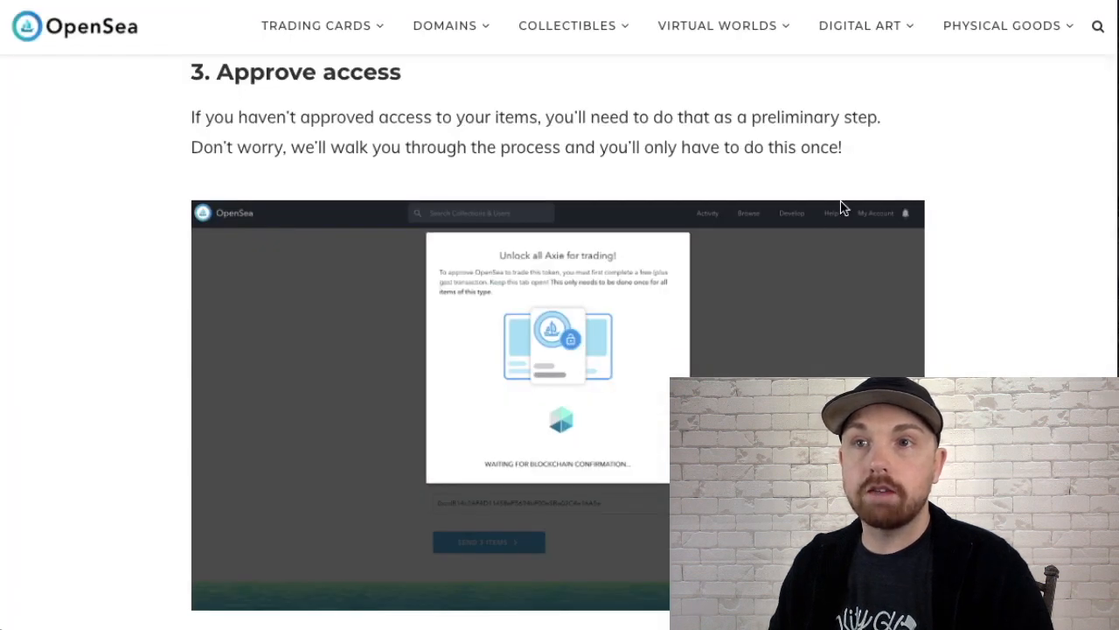
pyautogui.moveTo(523, 331)
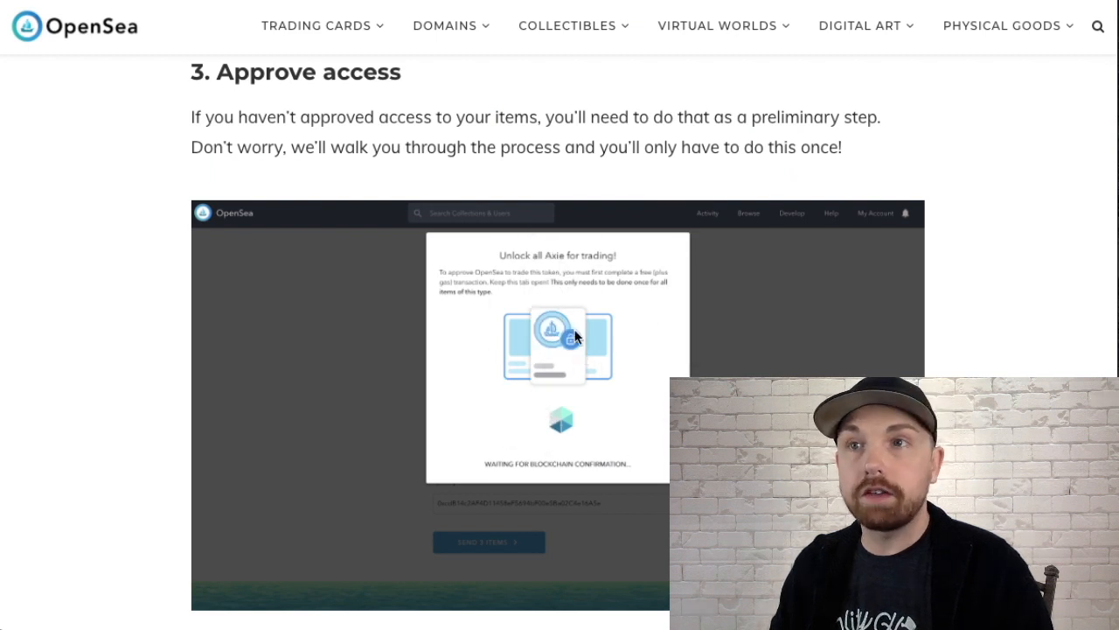
pyautogui.moveTo(646, 302)
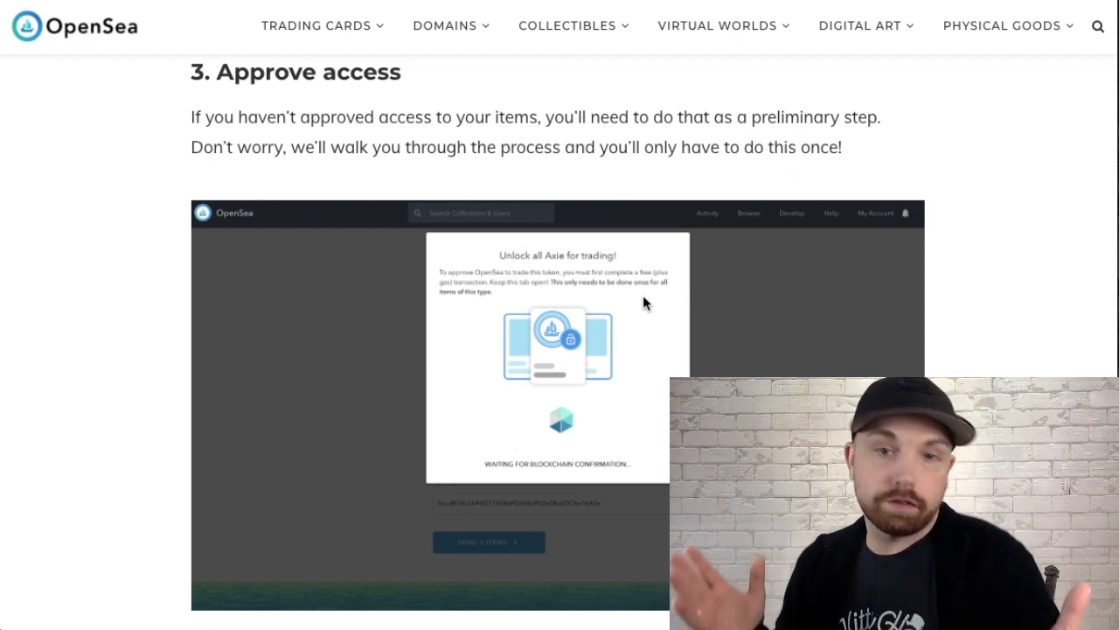
pyautogui.moveTo(699, 290)
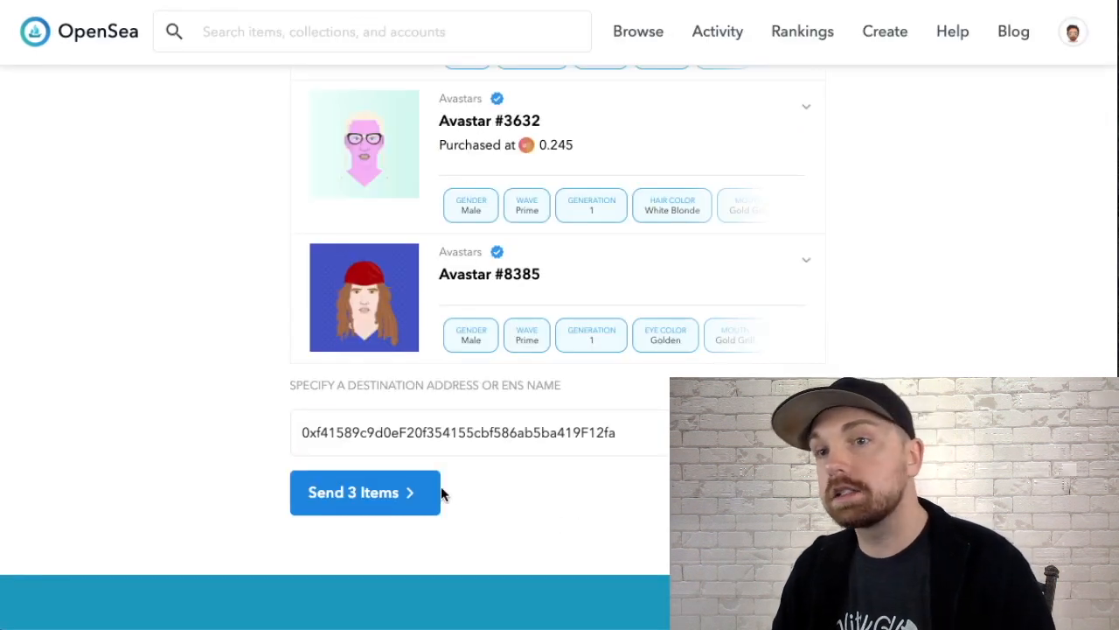
# - Send the 3 items and confirm the MetaMask transaction with about 0.049 ETH gas
pyautogui.click(364, 492)
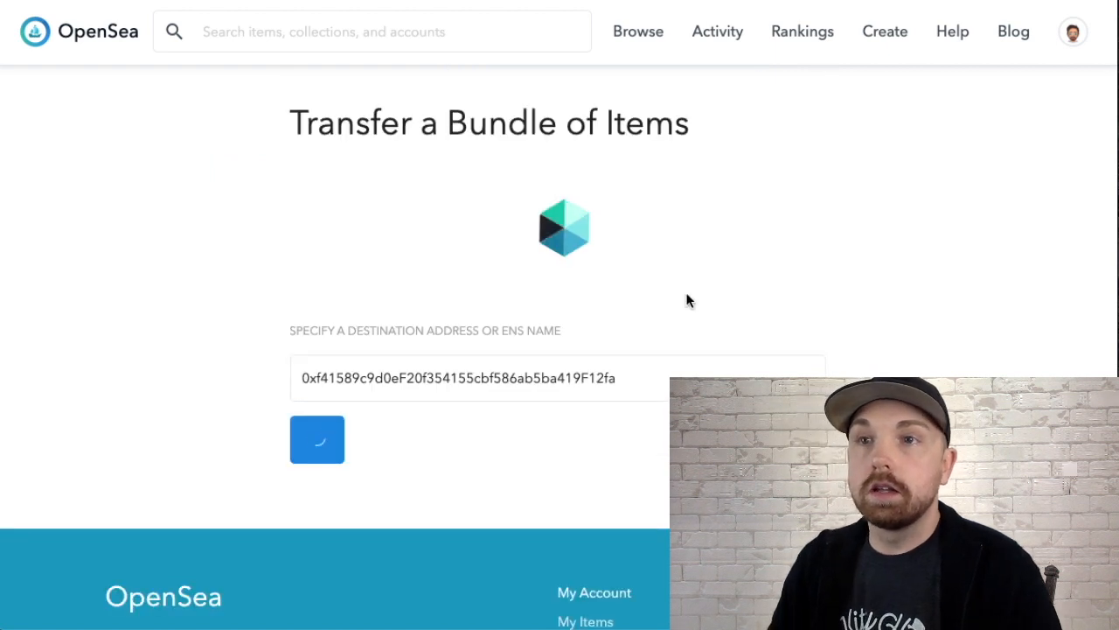
pyautogui.click(316, 439)
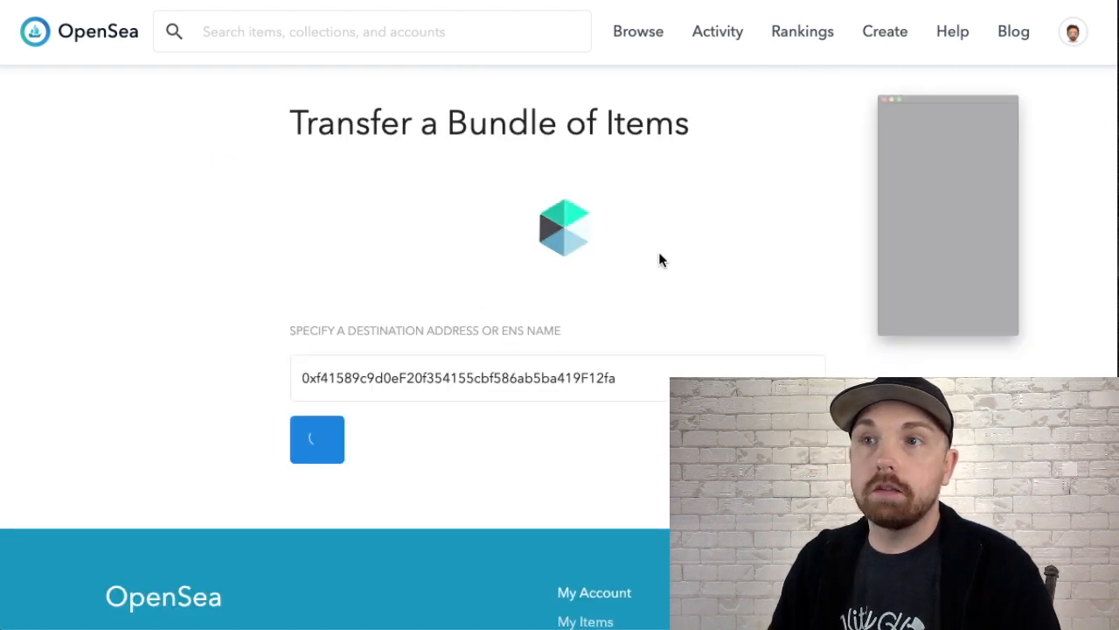
pyautogui.click(316, 439)
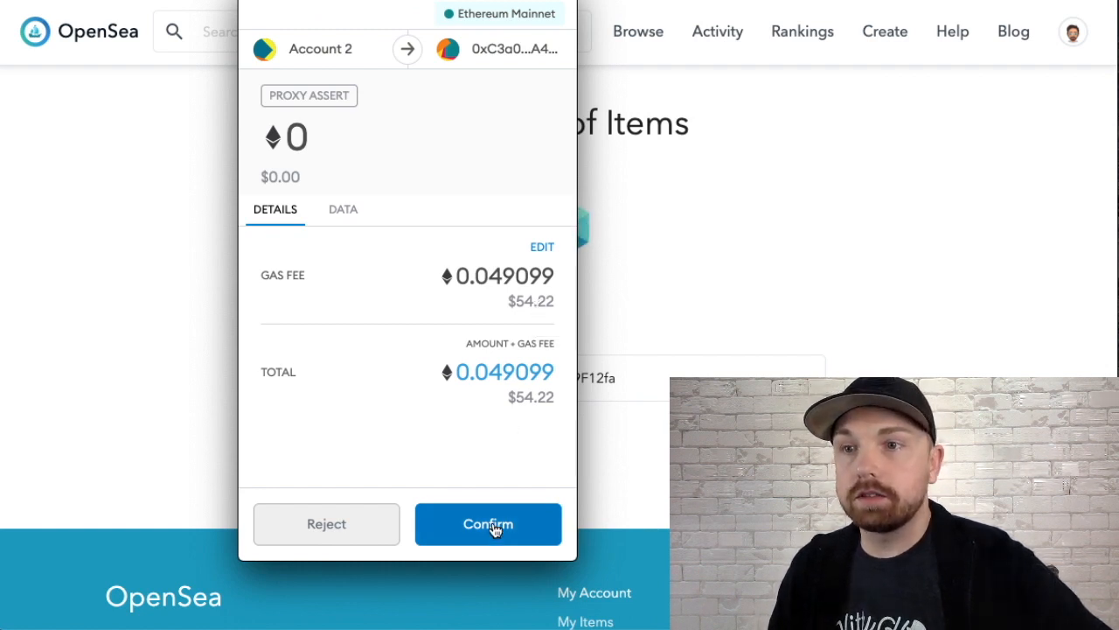
pyautogui.click(488, 525)
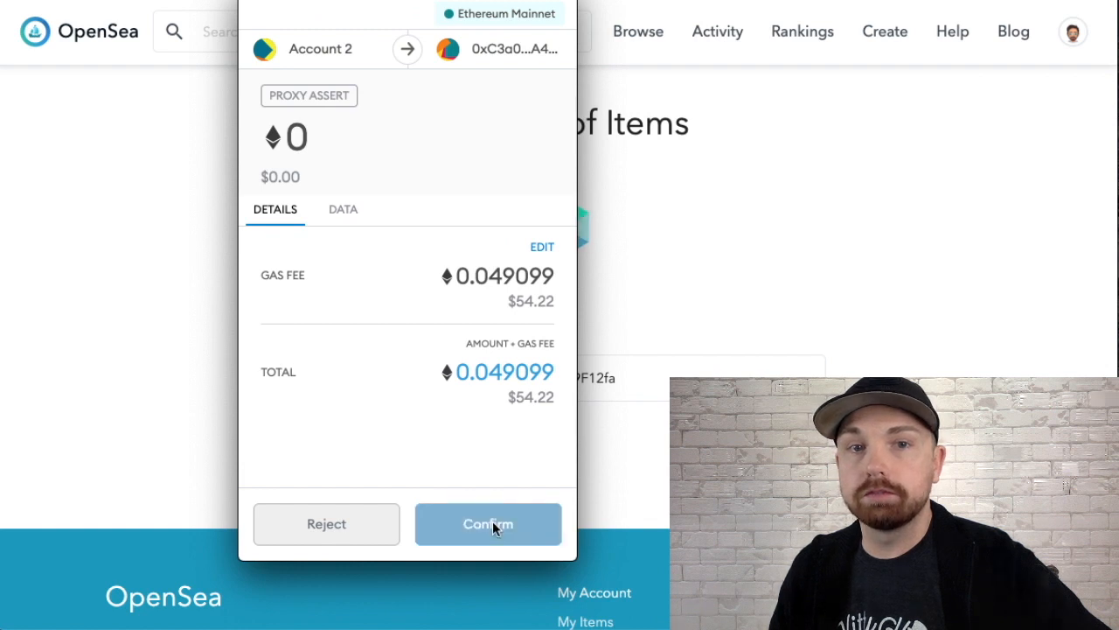
pyautogui.click(488, 525)
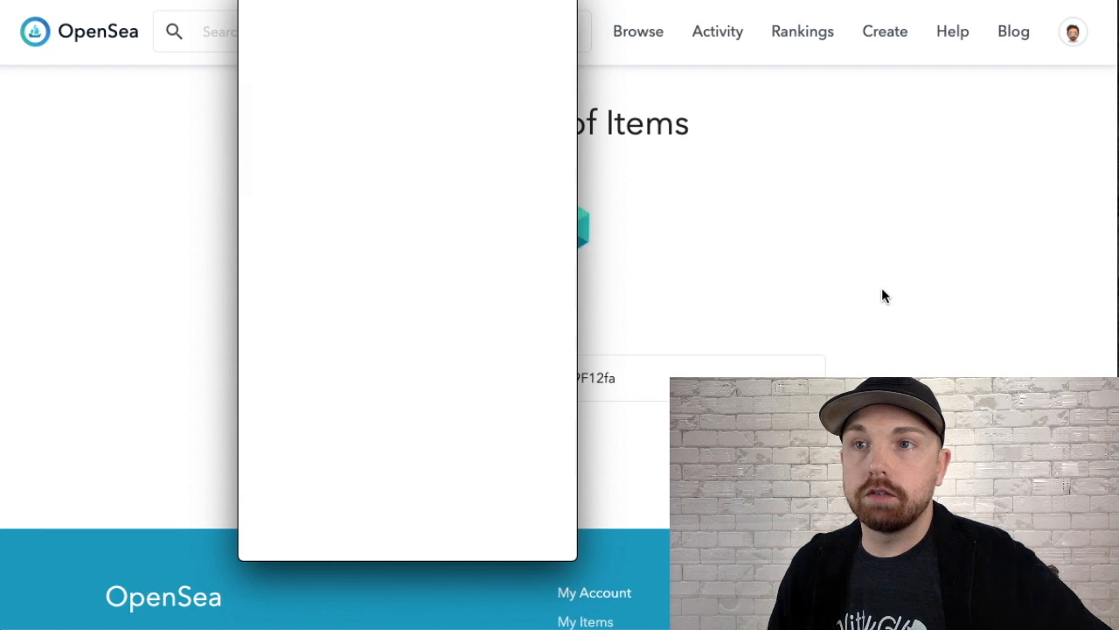
pyautogui.click(316, 439)
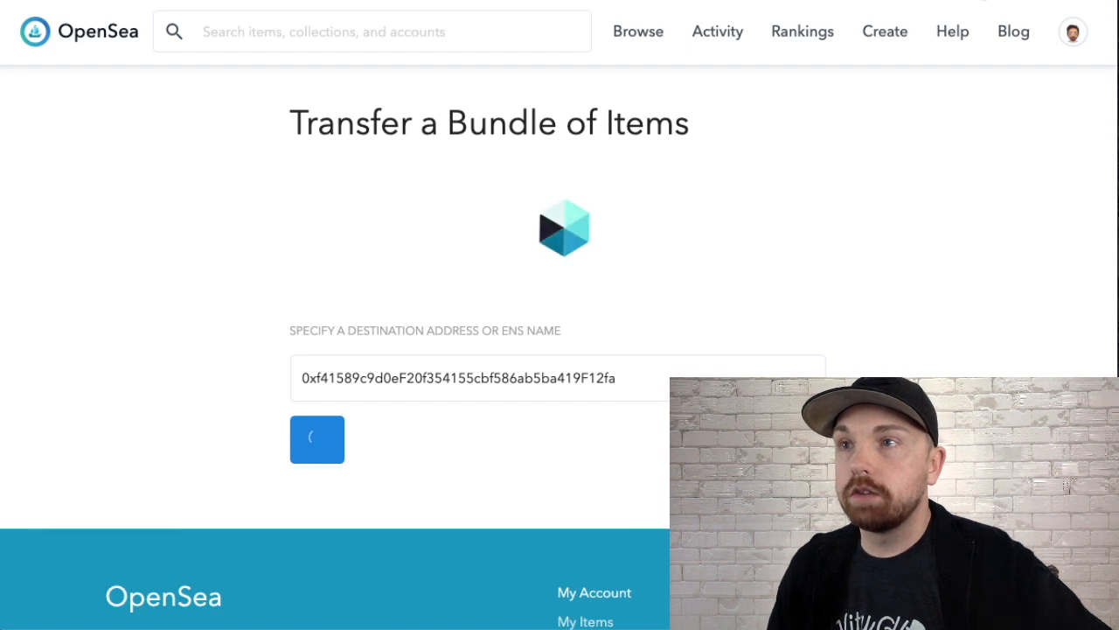
# - Check the pending transfer in MetaMask's Activity until the bundle transfer succeeds
pyautogui.click(316, 439)
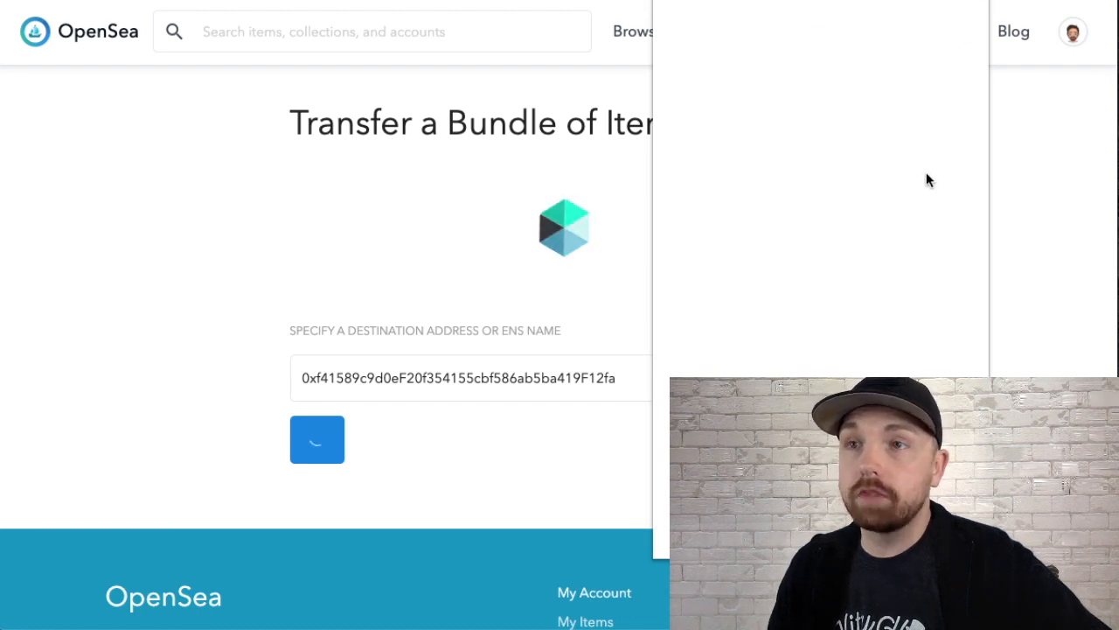
pyautogui.click(1074, 32)
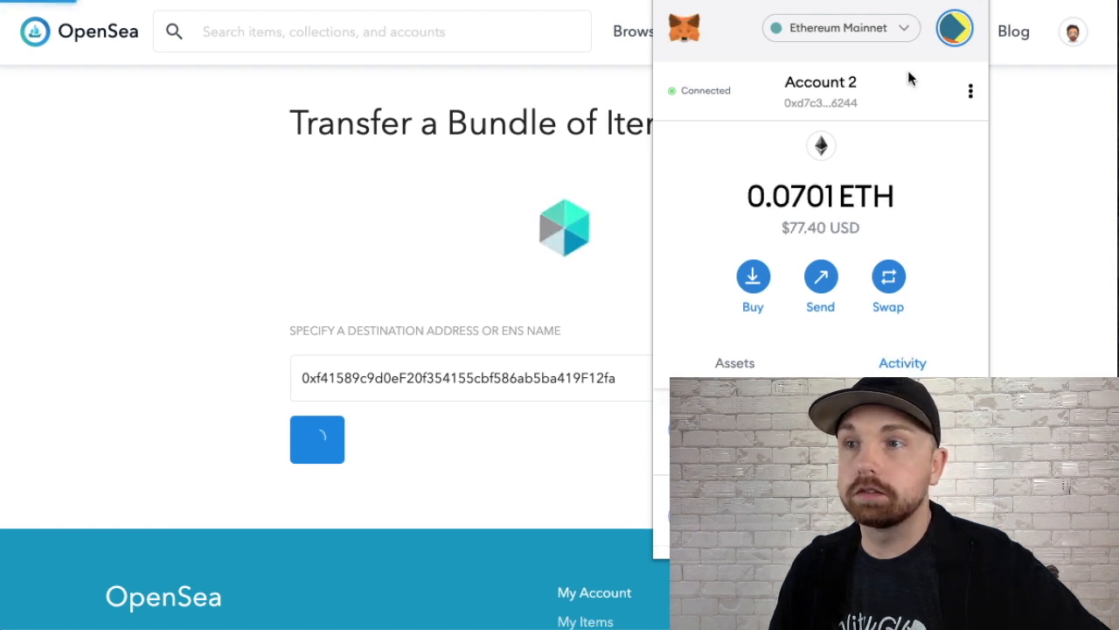
pyautogui.click(317, 439)
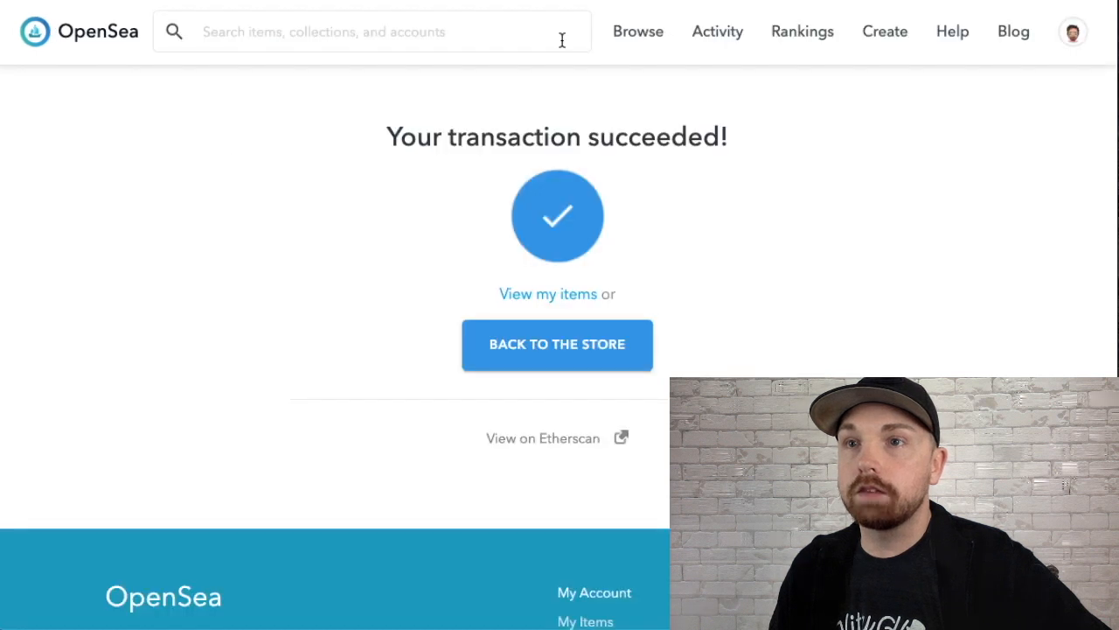
pyautogui.moveTo(609, 196)
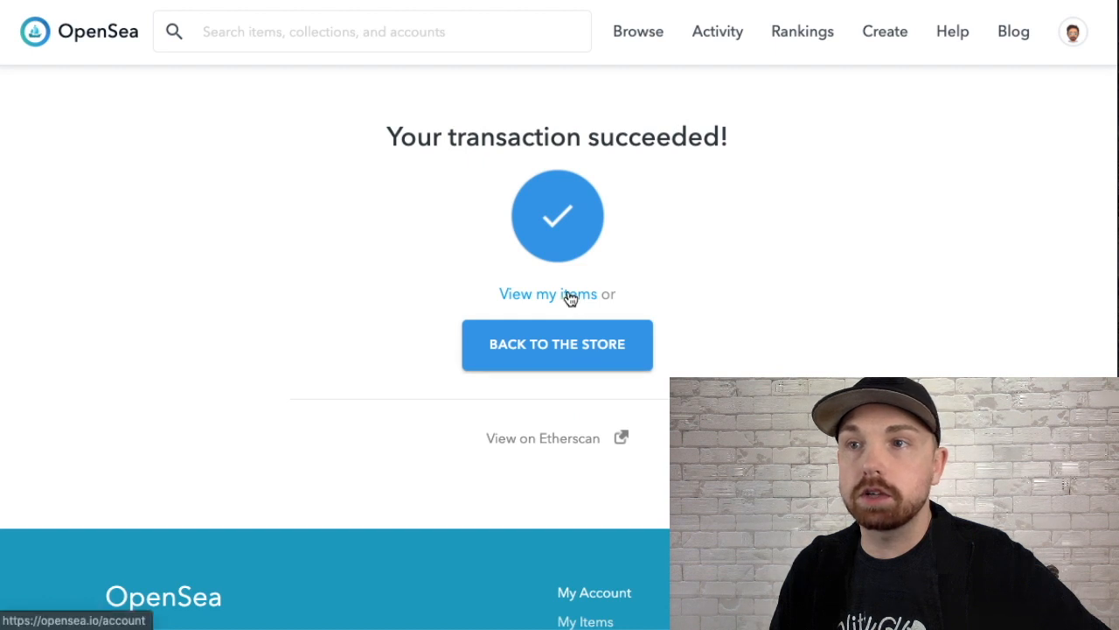
# - View the gallery wallet's received items, then switch back to the cloudwhite profile
pyautogui.click(545, 294)
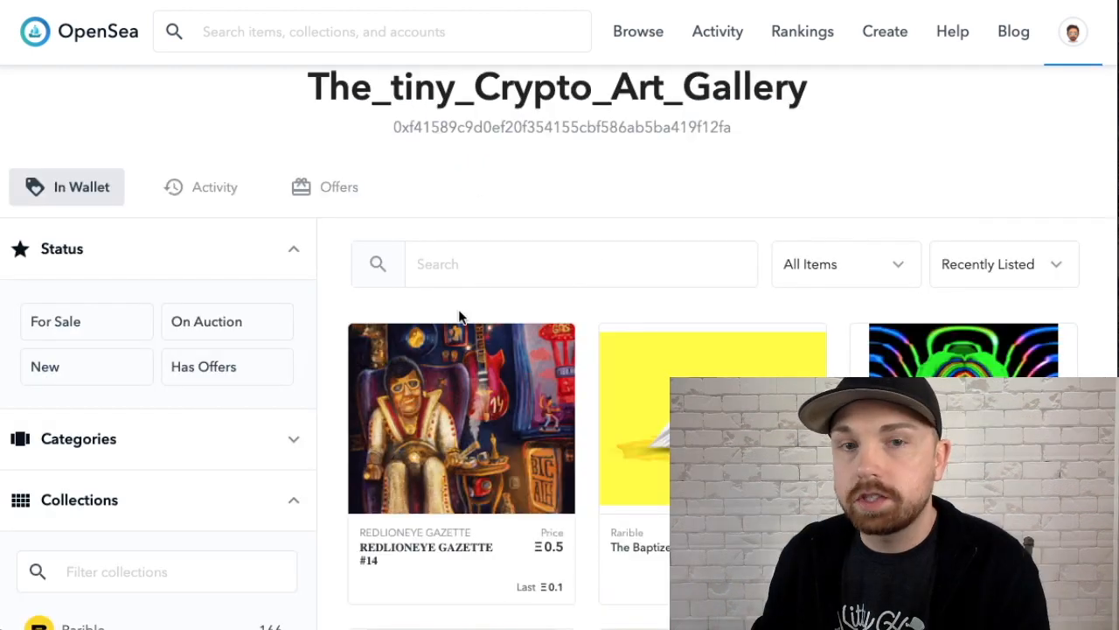
pyautogui.moveTo(514, 154)
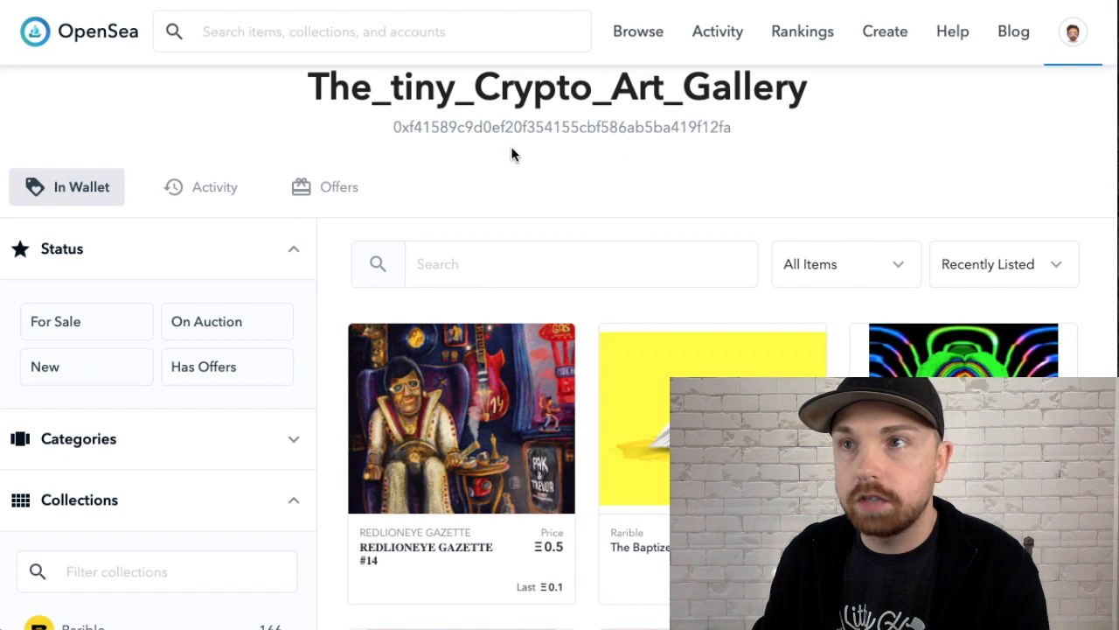
pyautogui.moveTo(713, 202)
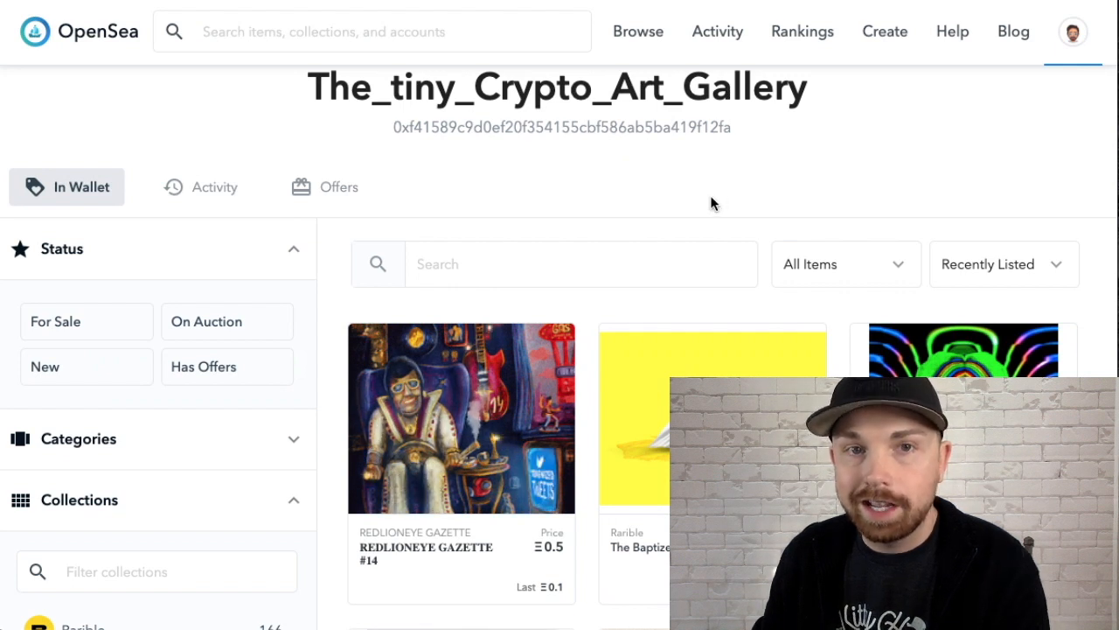
pyautogui.moveTo(1018, 242)
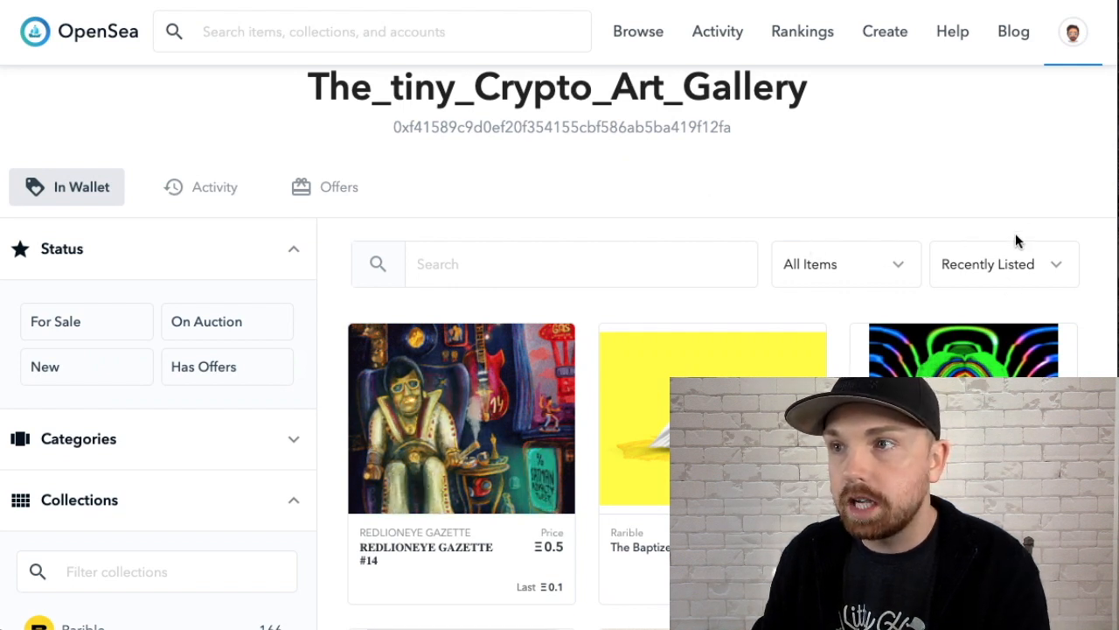
pyautogui.click(1004, 262)
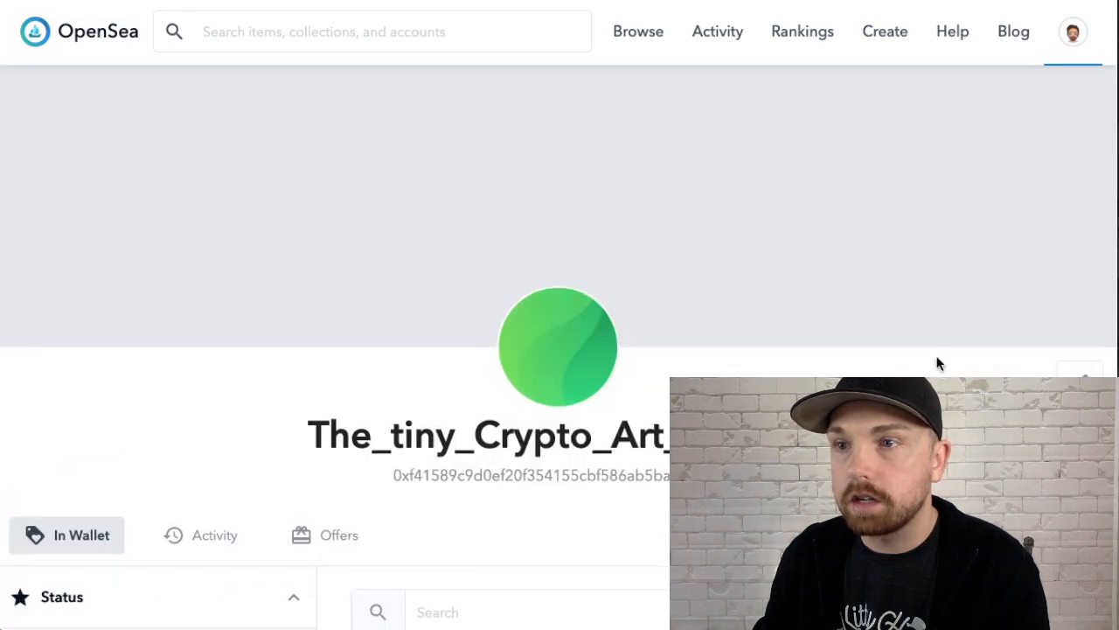
pyautogui.scroll(-3)
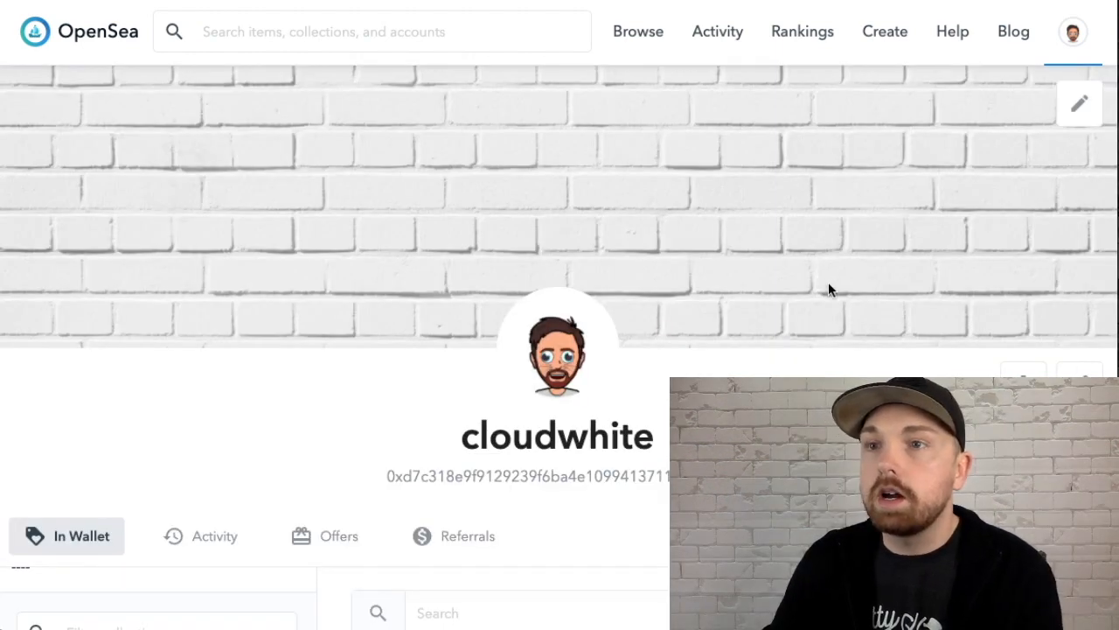
# - Scroll through the wallet's Axie Infinity items and bring up the account menu to sell
pyautogui.scroll(-3)
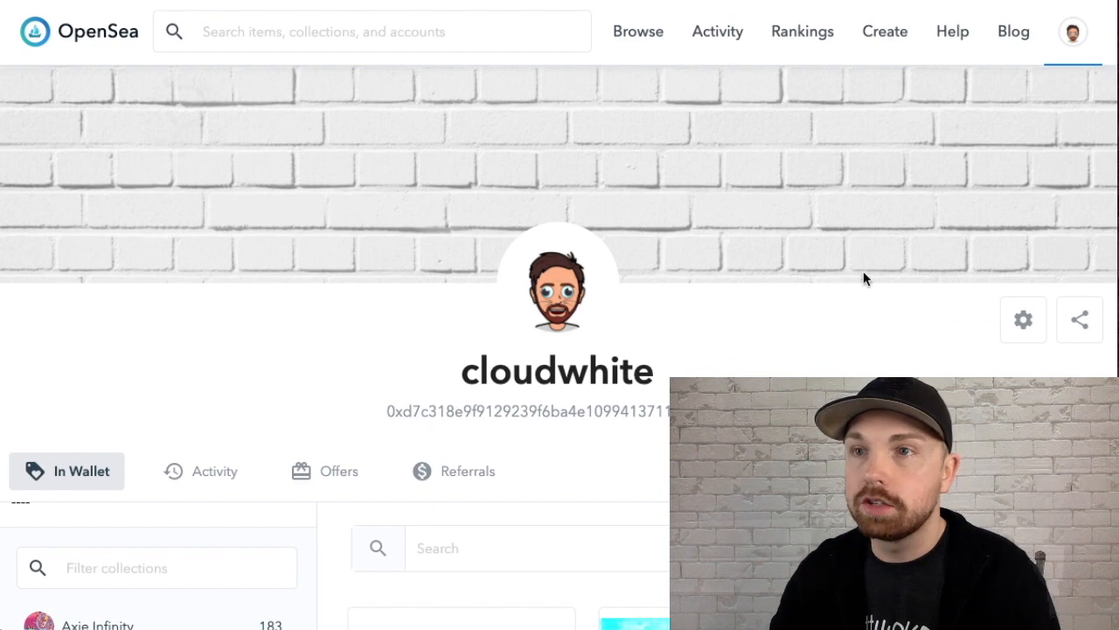
pyautogui.scroll(-3)
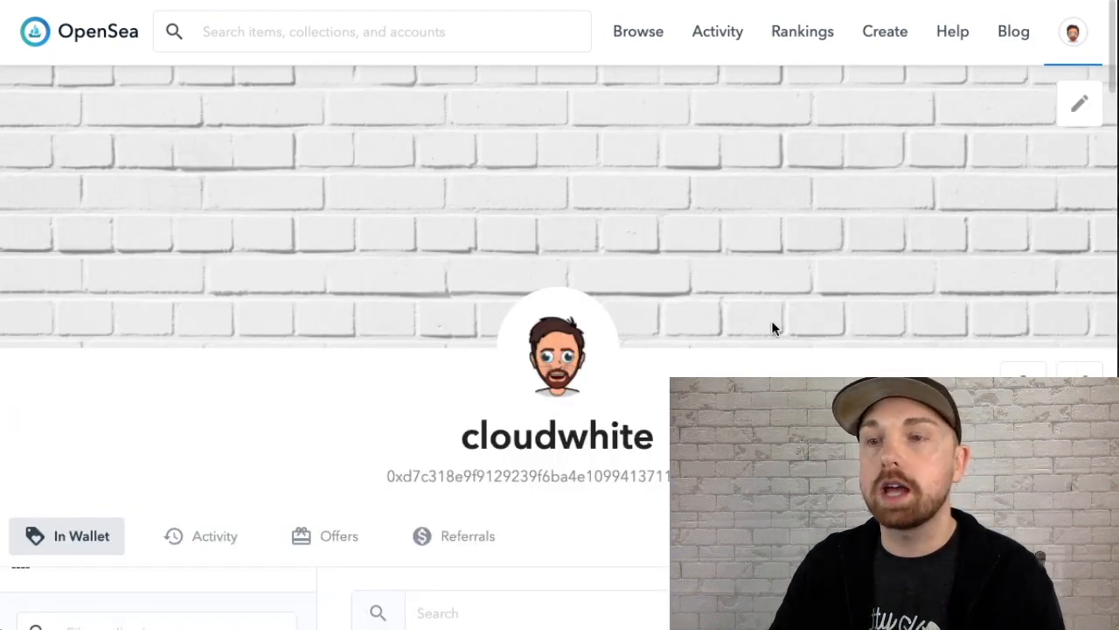
pyautogui.scroll(-3)
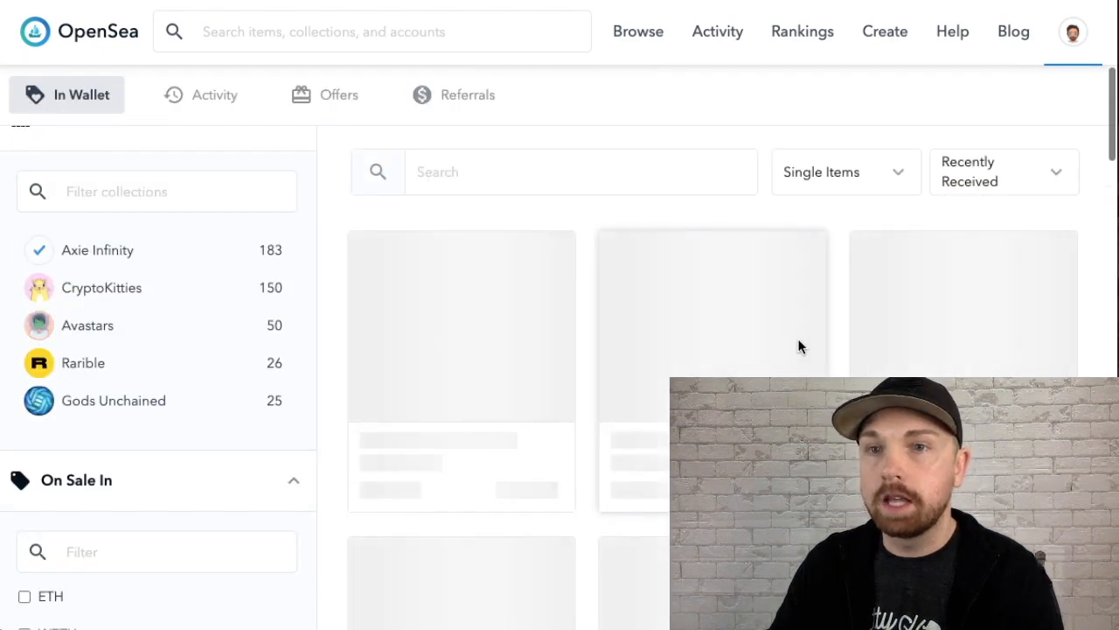
pyautogui.moveTo(866, 355)
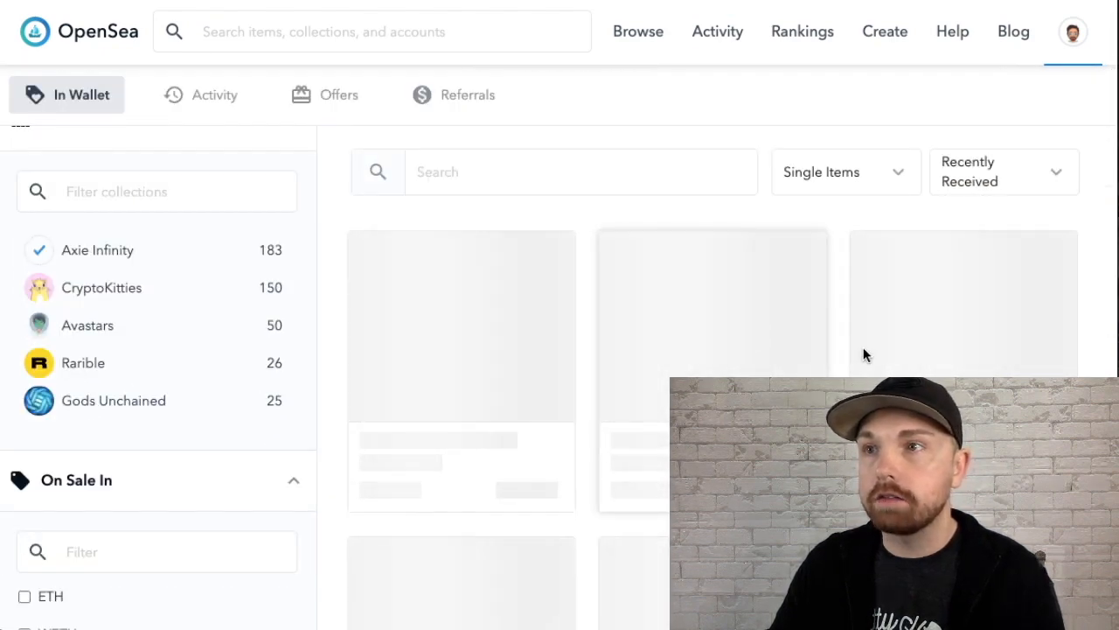
pyautogui.scroll(-3)
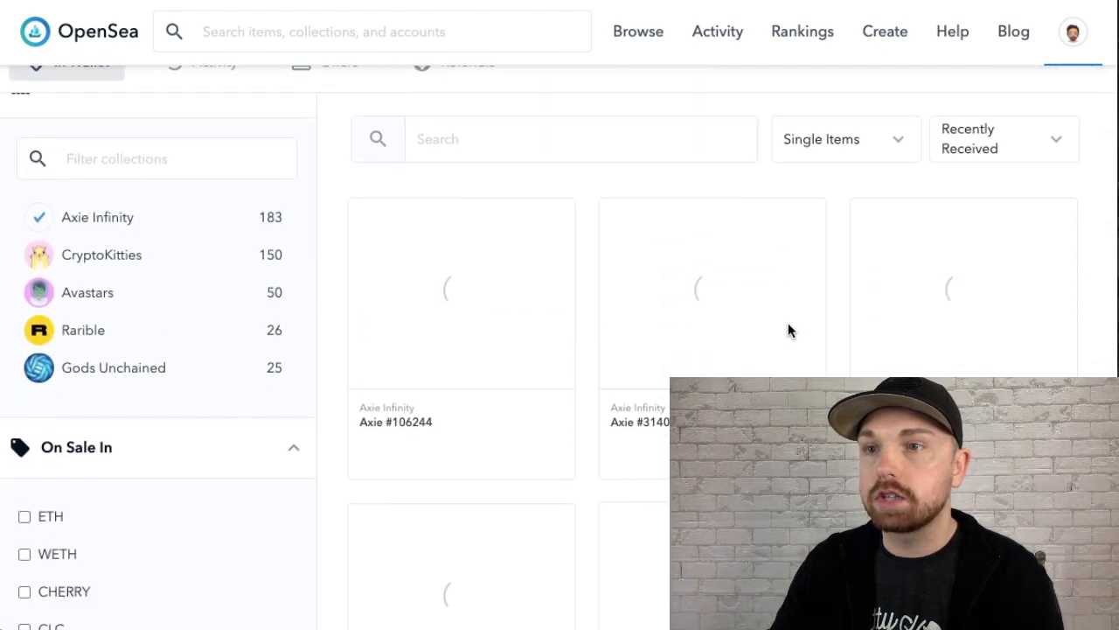
pyautogui.scroll(-3)
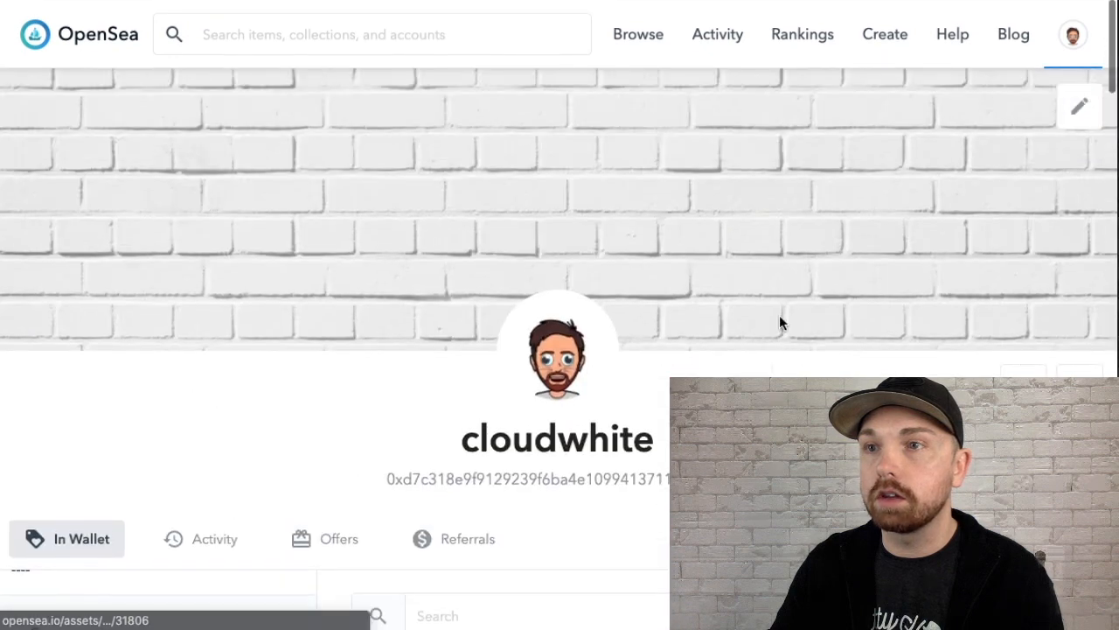
pyautogui.scroll(-3)
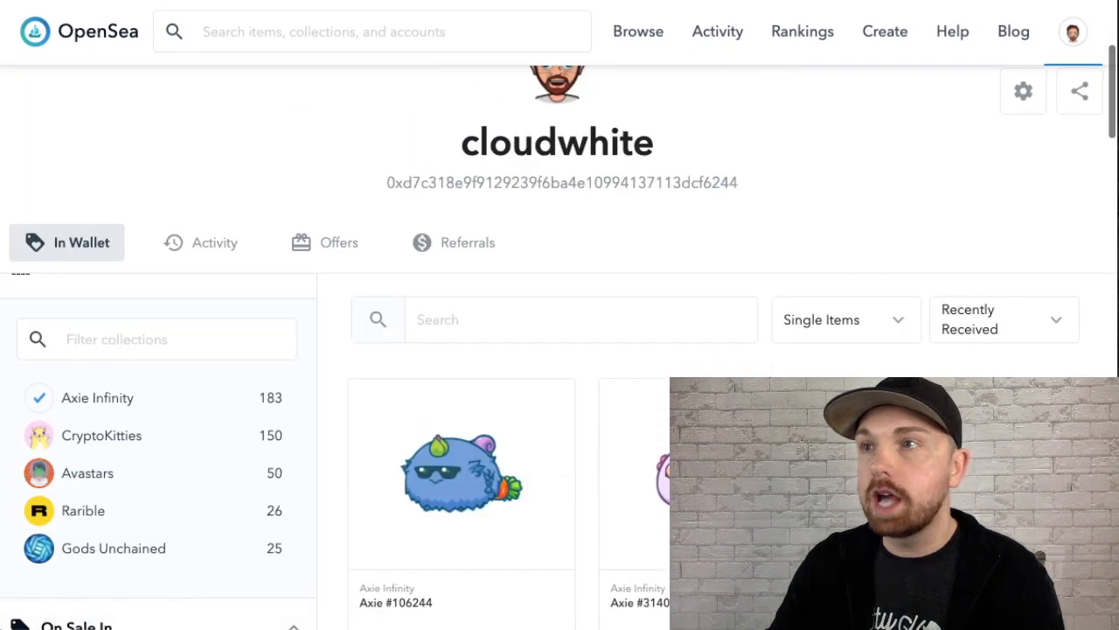
pyautogui.click(1072, 31)
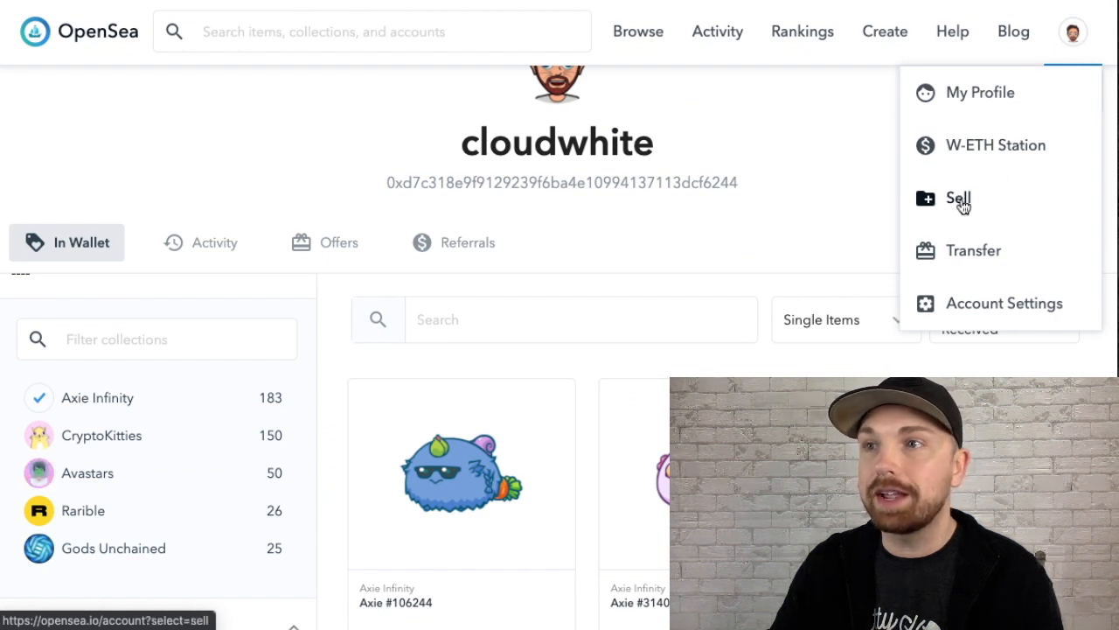
# - Start selling and select Tank, 1st Lotus and Axie #137714 as a bundle of 3
pyautogui.click(959, 198)
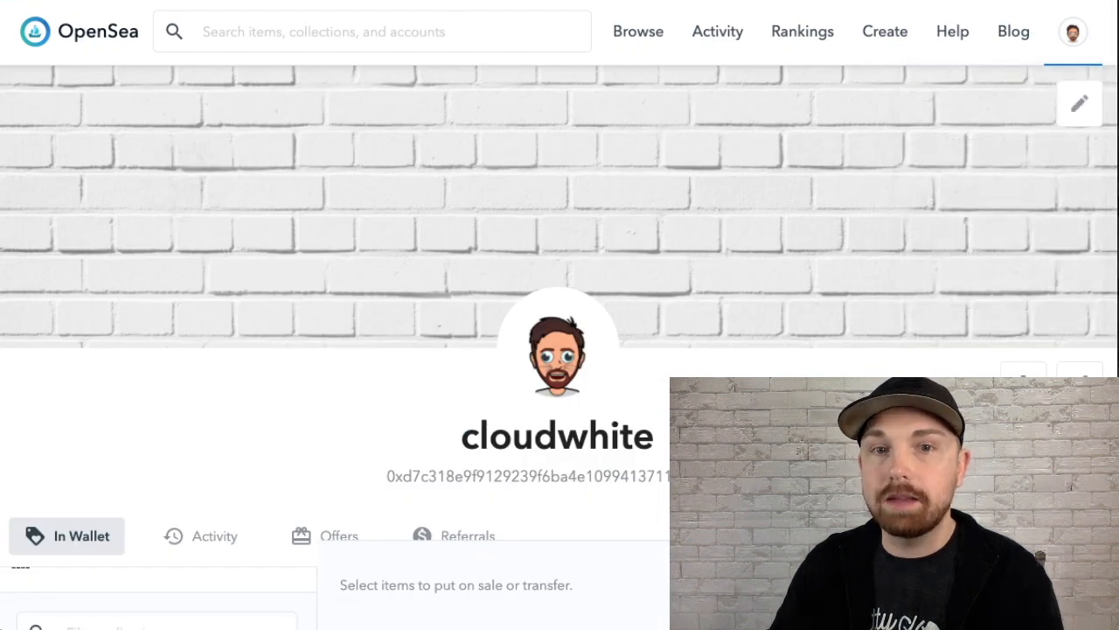
pyautogui.scroll(-3)
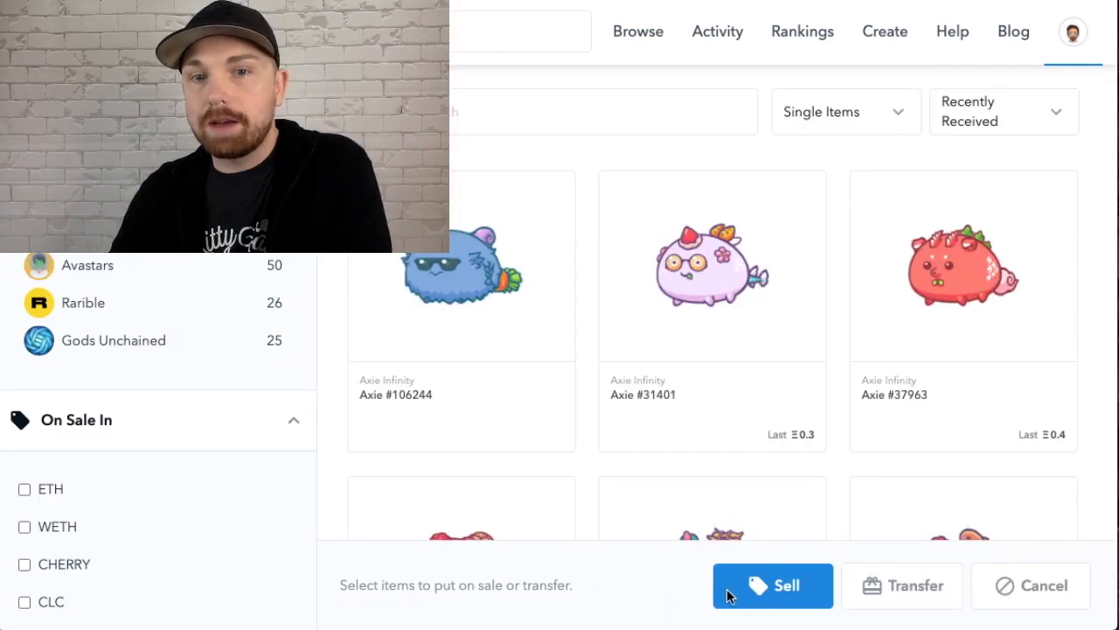
pyautogui.moveTo(1049, 584)
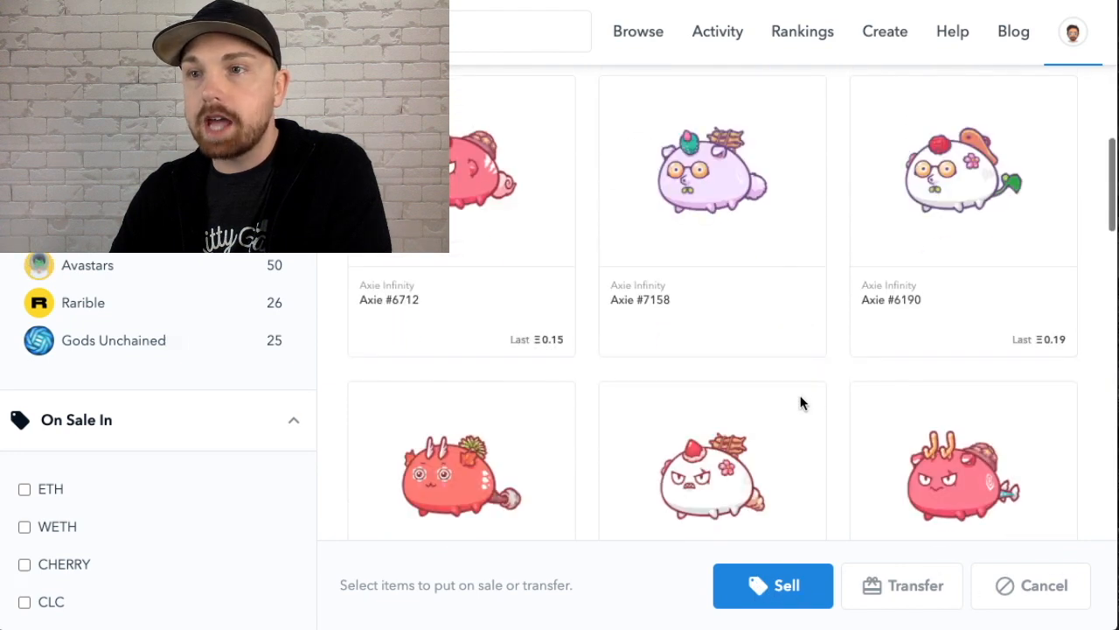
pyautogui.scroll(-3)
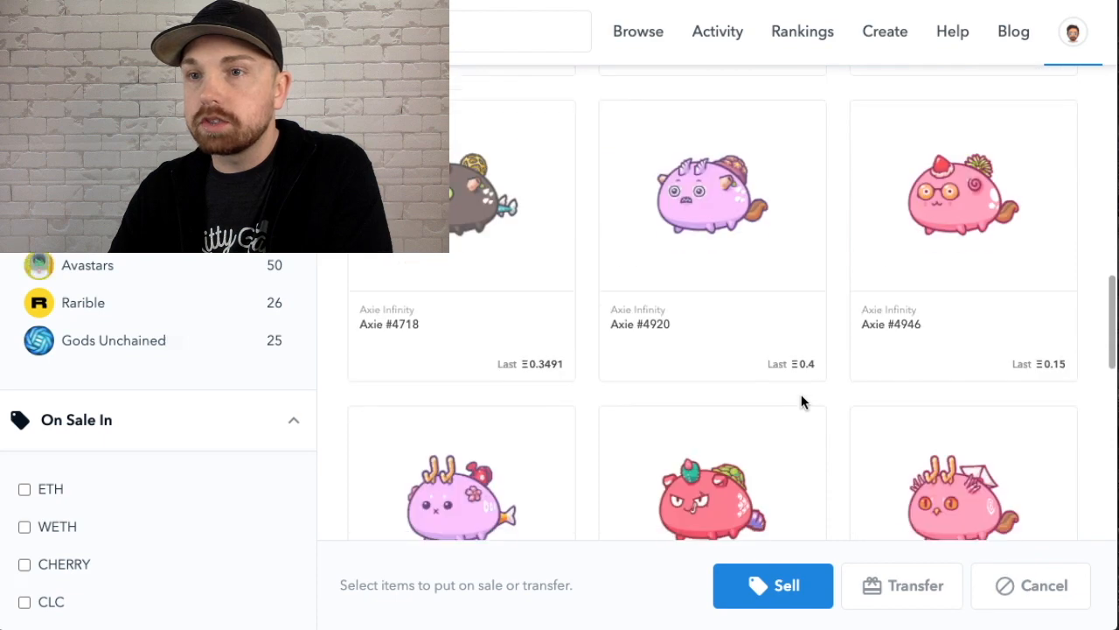
pyautogui.scroll(-3)
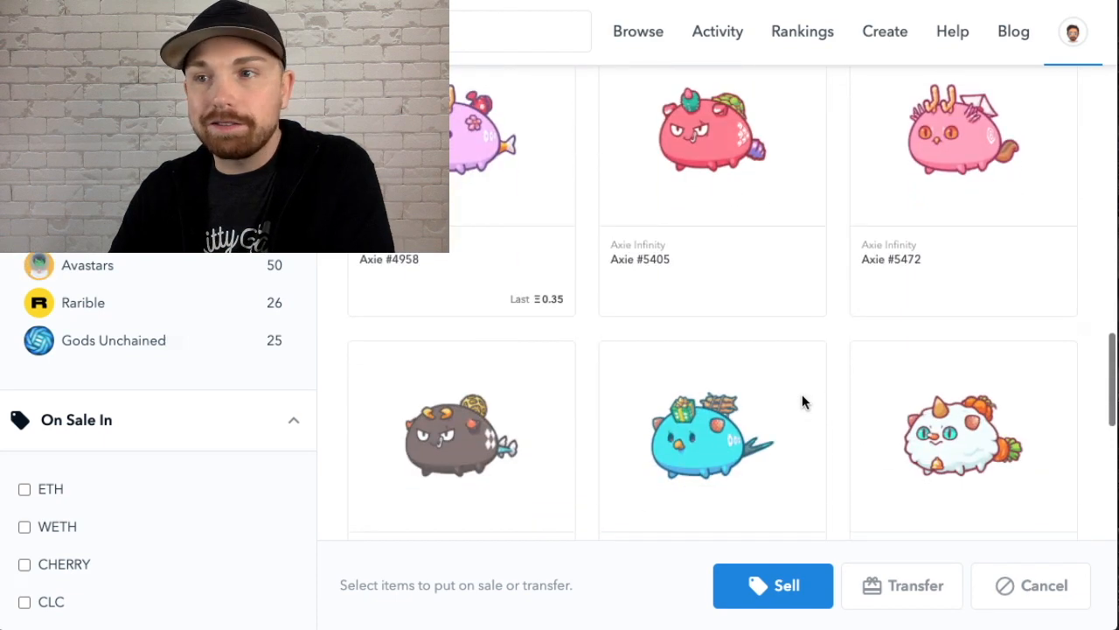
pyautogui.scroll(-3)
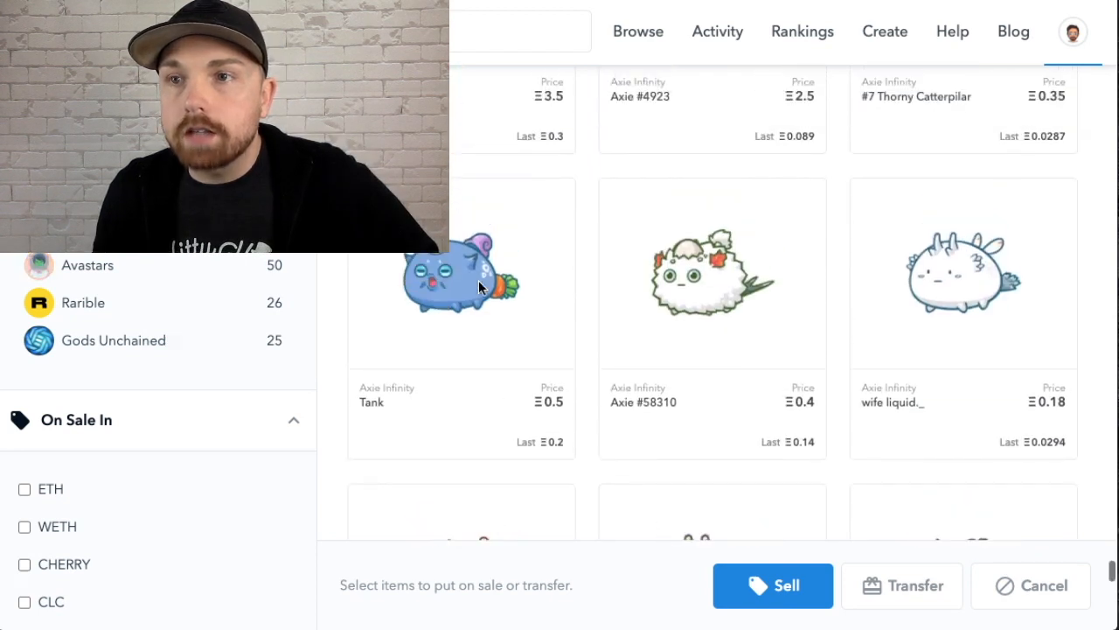
pyautogui.click(461, 272)
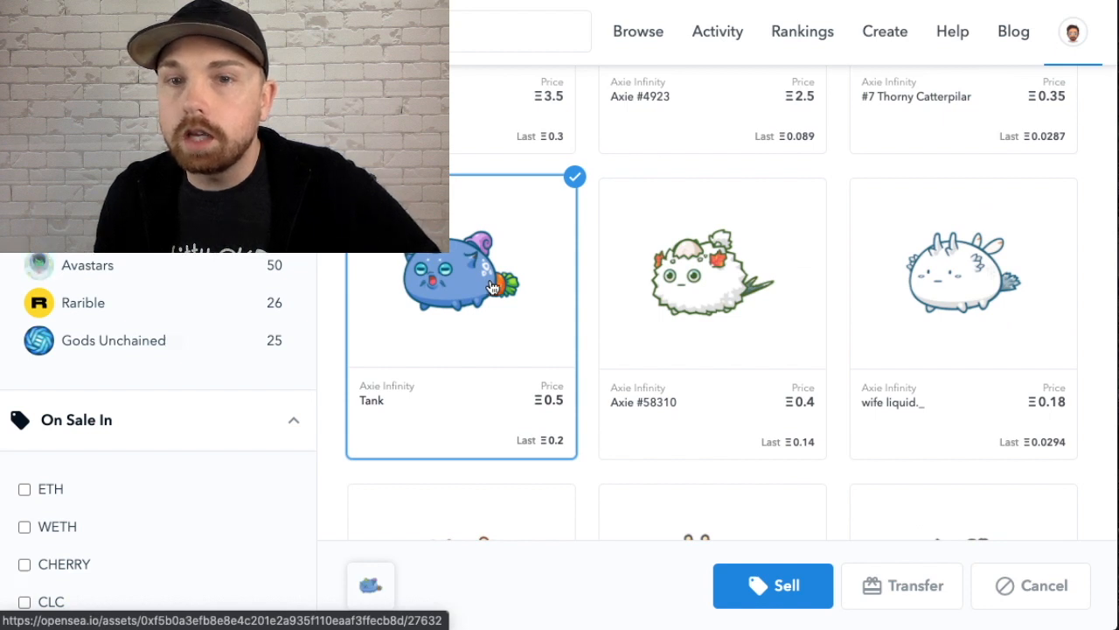
pyautogui.scroll(-3)
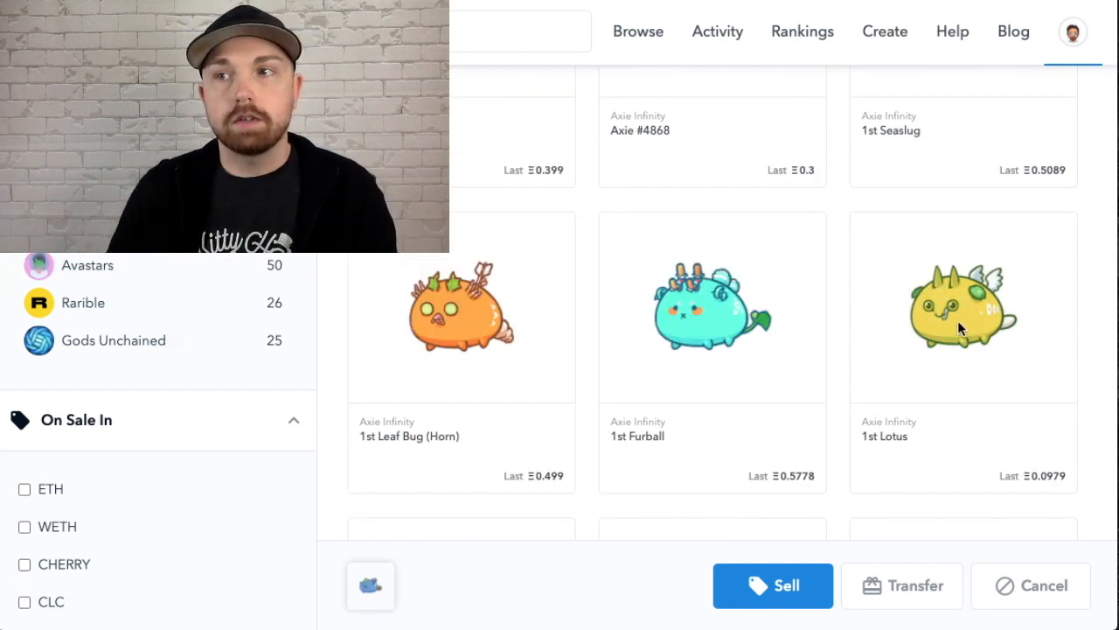
pyautogui.click(962, 307)
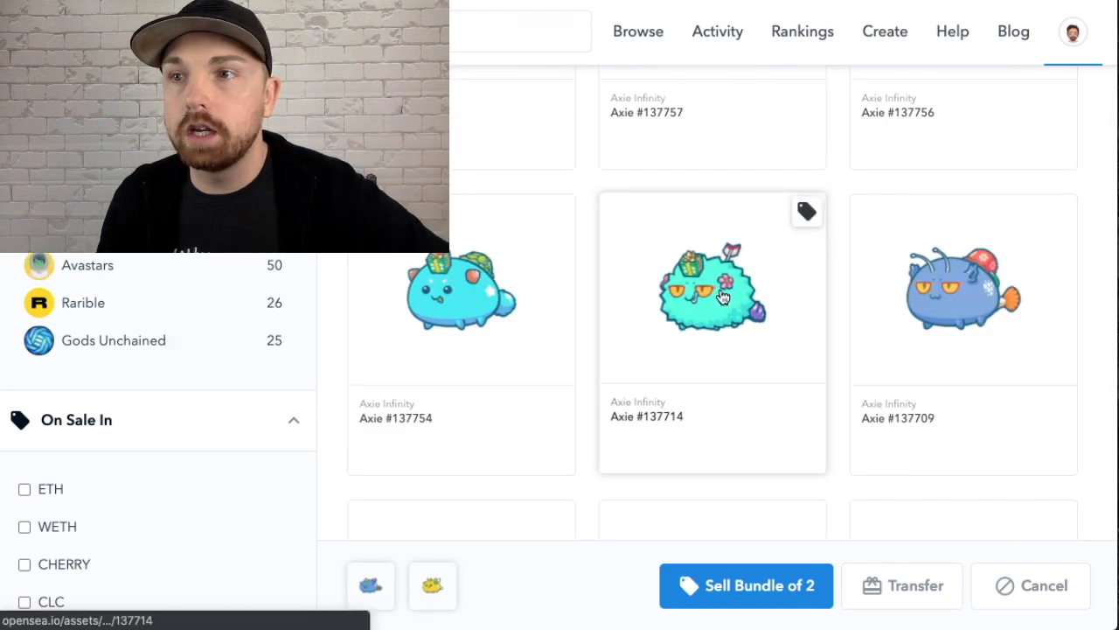
pyautogui.click(712, 288)
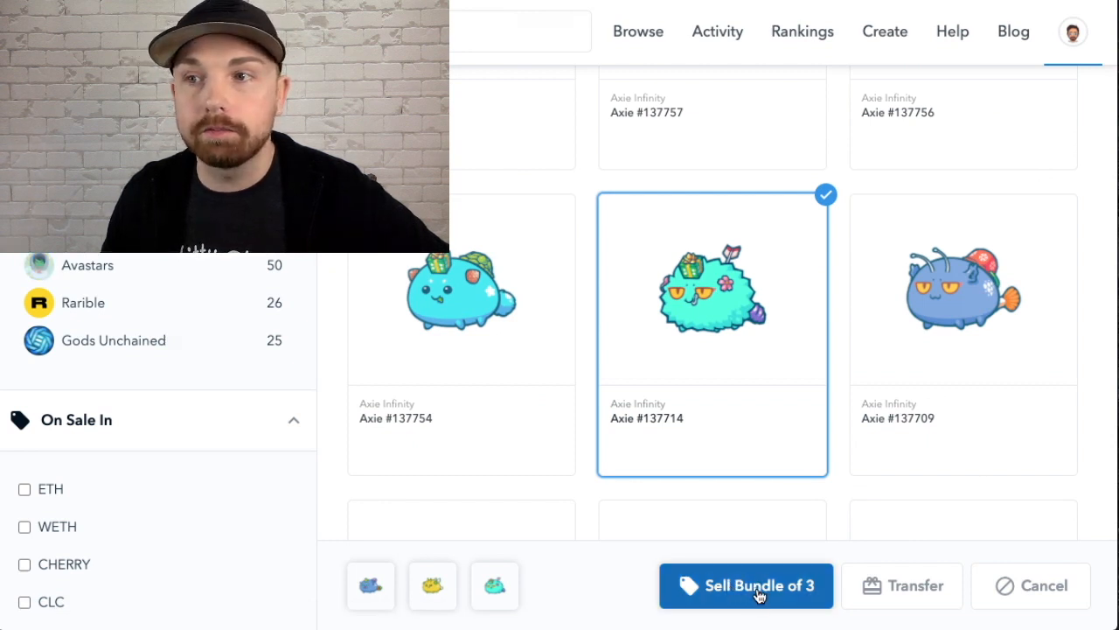
# - Start the 3-item bundle sale and name it 'cloudwhite Battle Bundle'
pyautogui.click(744, 584)
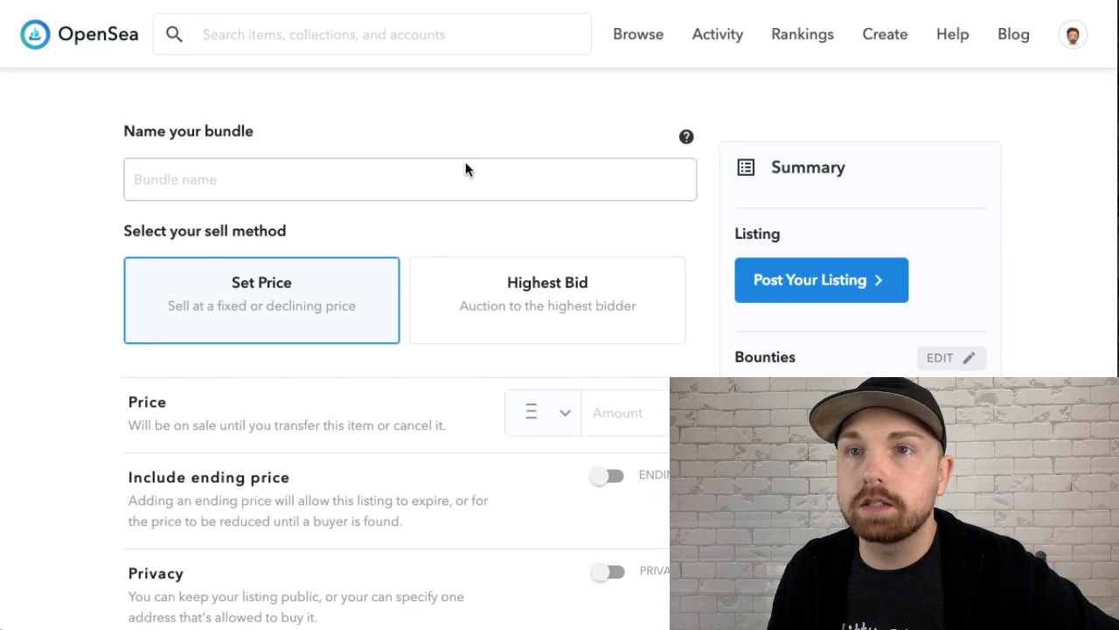
pyautogui.click(409, 178)
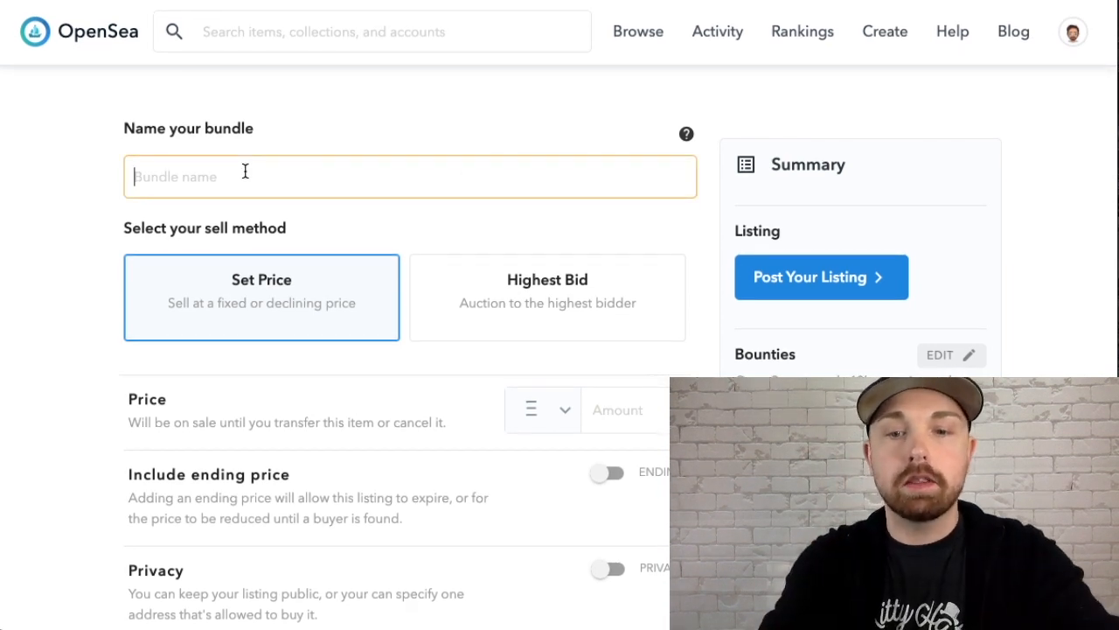
pyautogui.write('cloudwhite Battle')
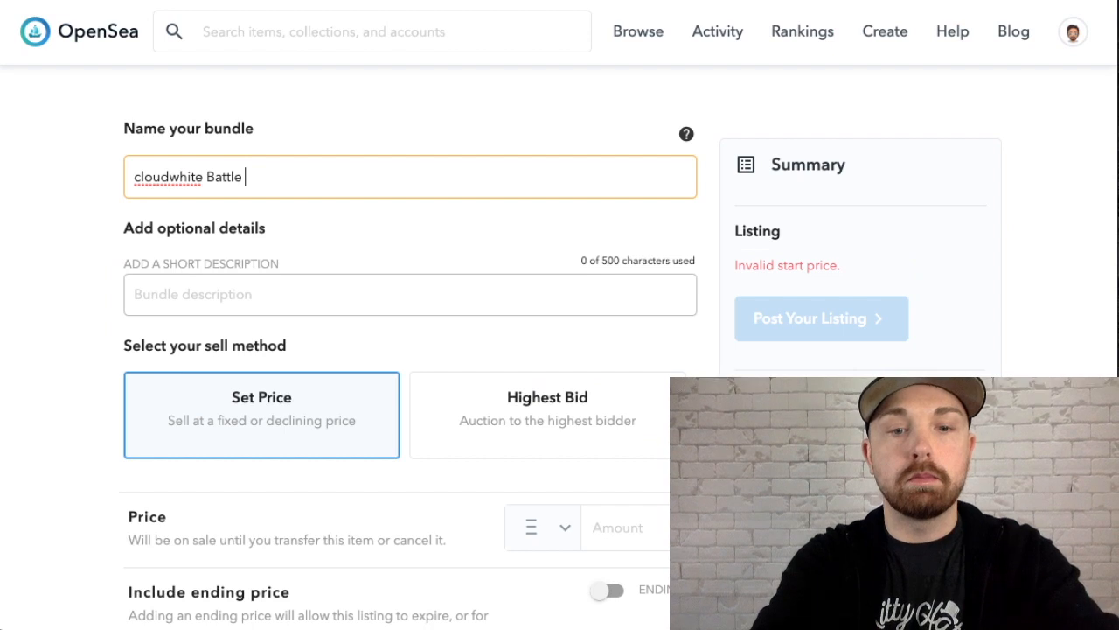
pyautogui.write('Bundle!')
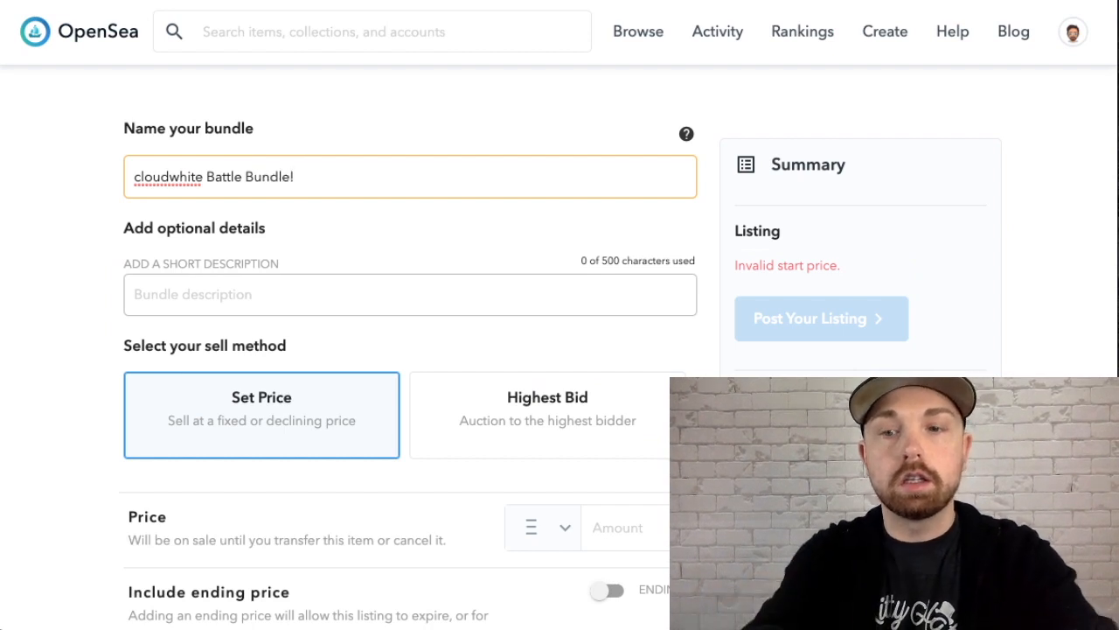
pyautogui.press('Backspace')
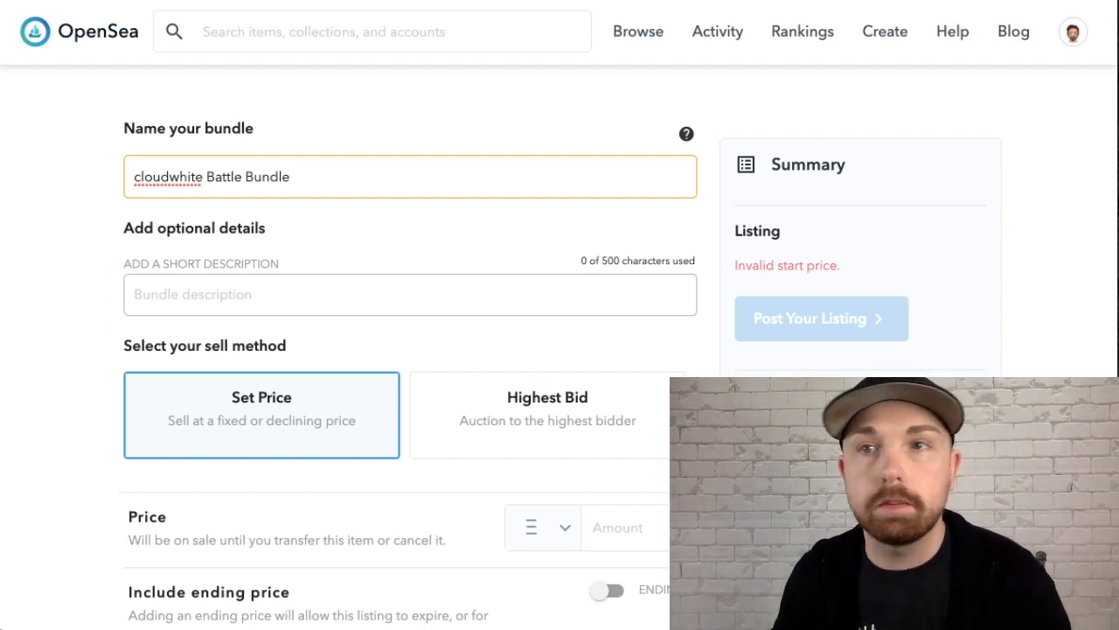
# - Describe the bundle as a starter package for any Axie trainer
pyautogui.scroll(-3)
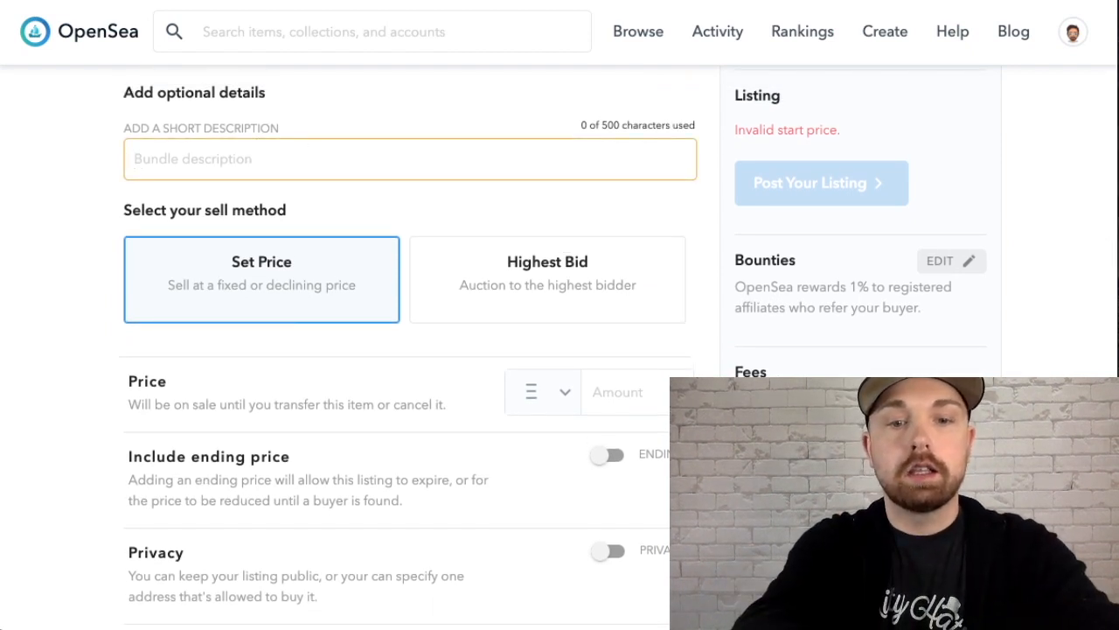
pyautogui.write('This will be a great st')
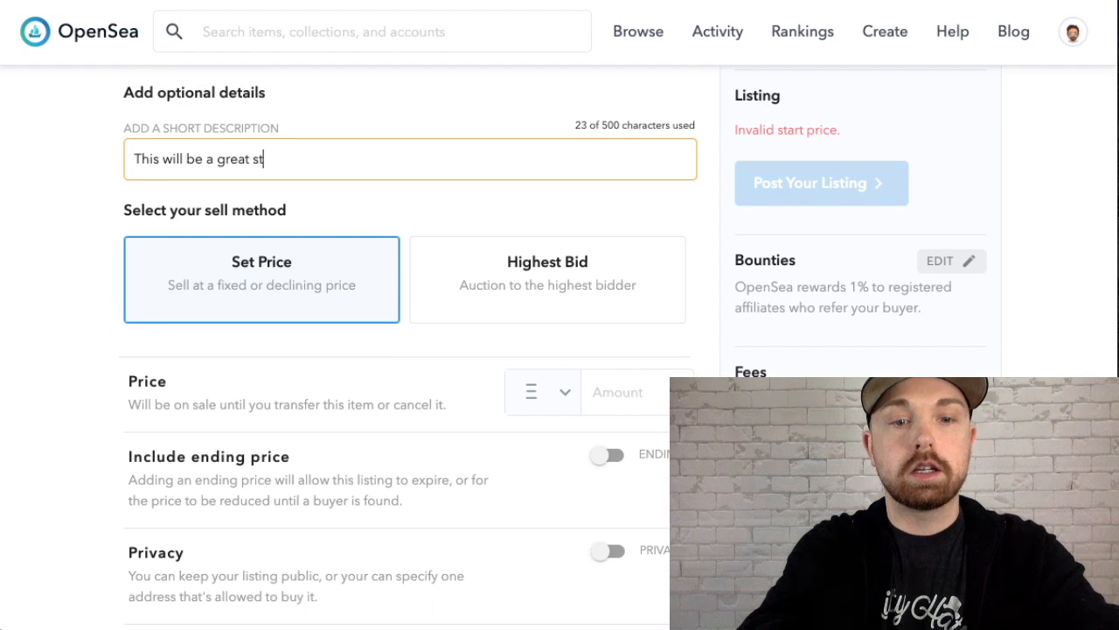
pyautogui.write('arter pa')
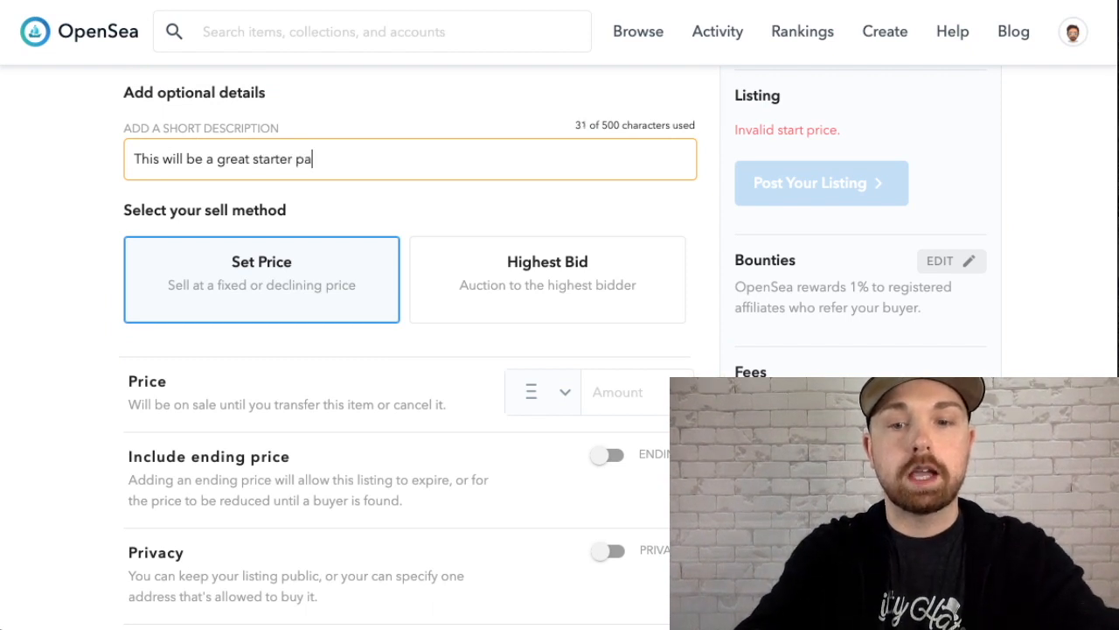
pyautogui.write('ckage for any Axie trainer.')
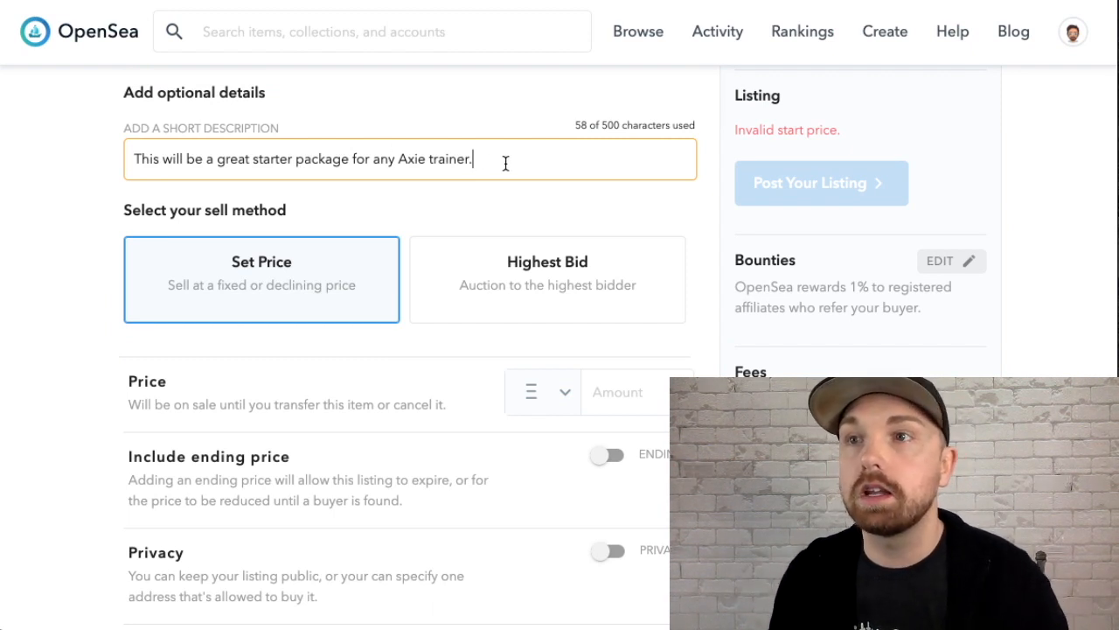
pyautogui.scroll(-3)
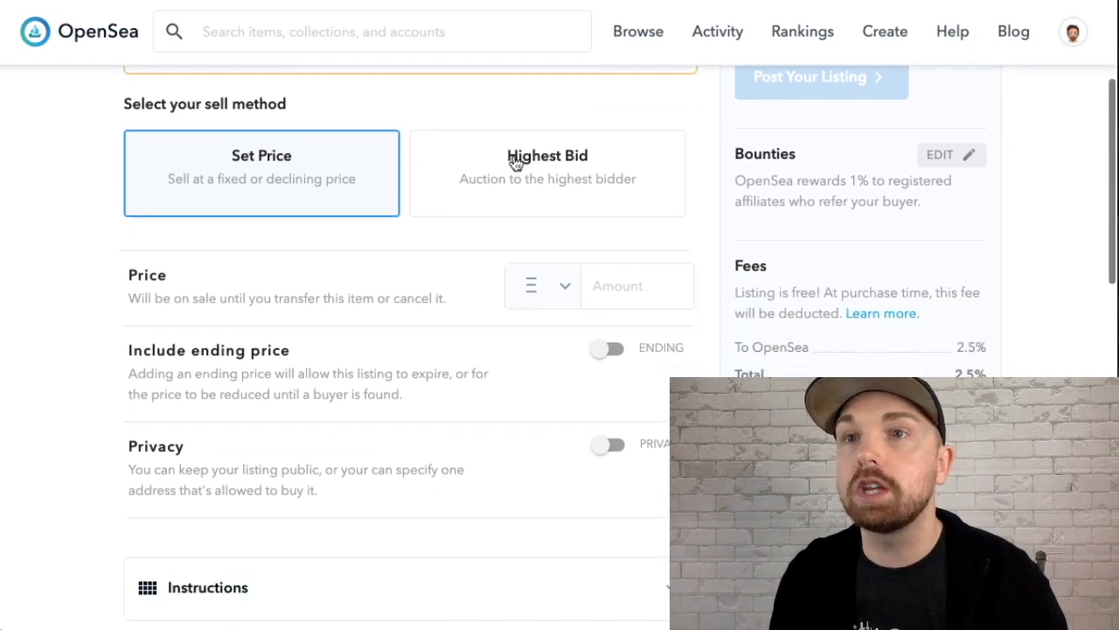
# - Set a fixed price of 1 ETH and review the summary of 3 items listed for Ξ1
pyautogui.scroll(-3)
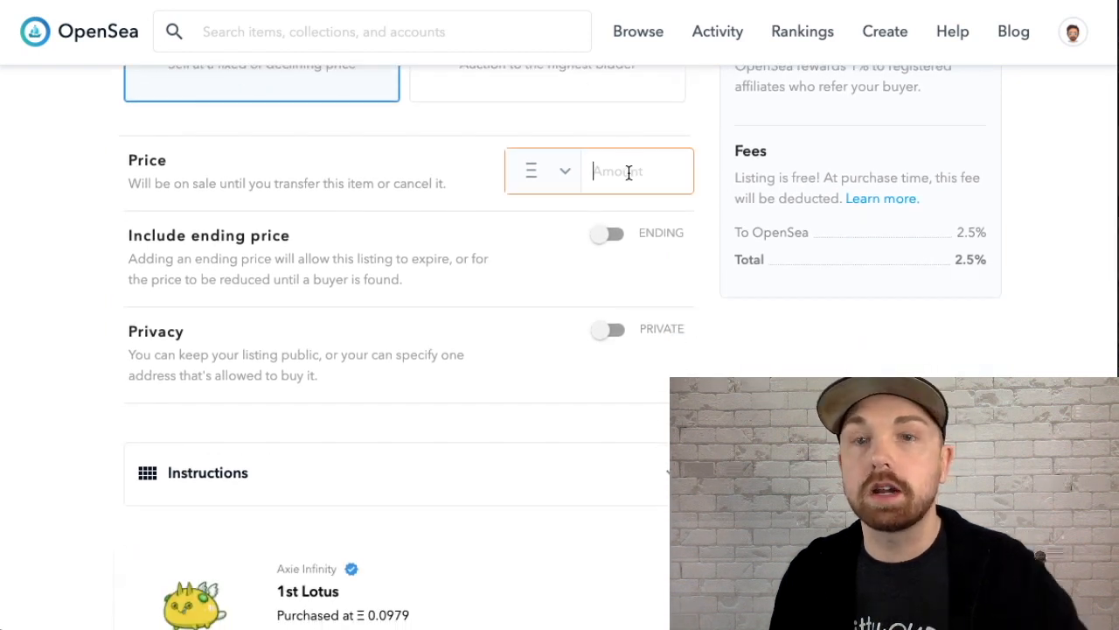
pyautogui.write('1')
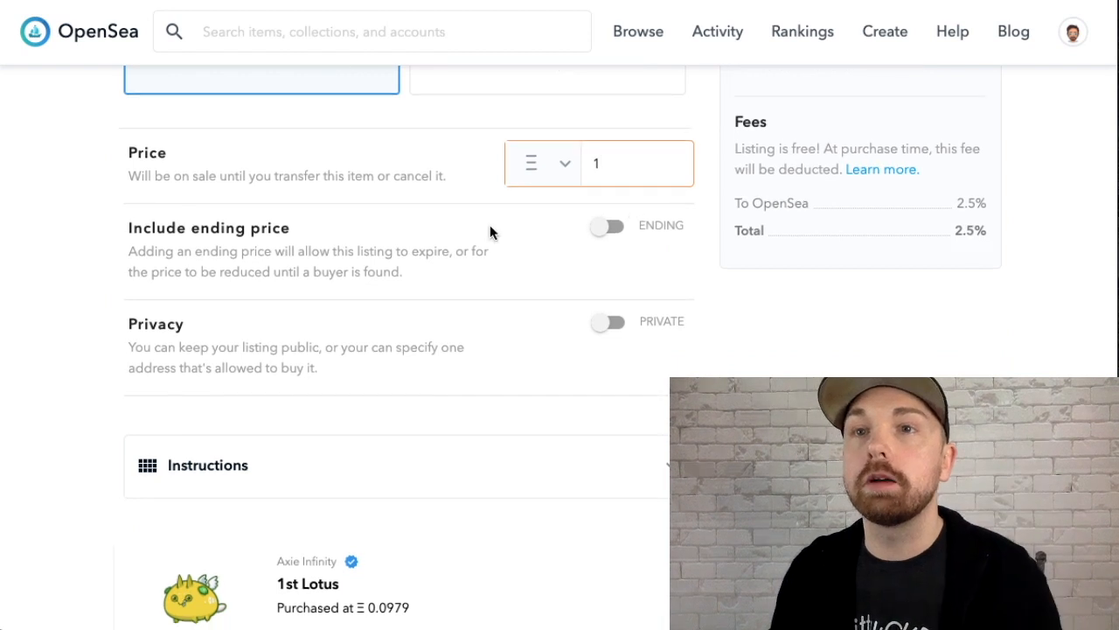
pyautogui.scroll(-3)
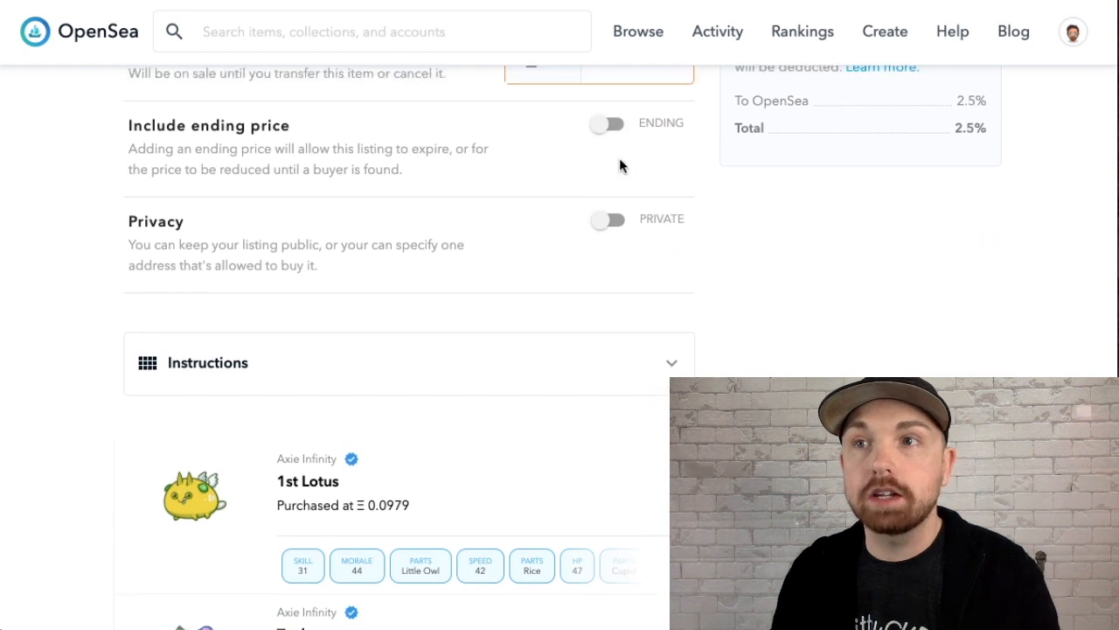
pyautogui.scroll(-3)
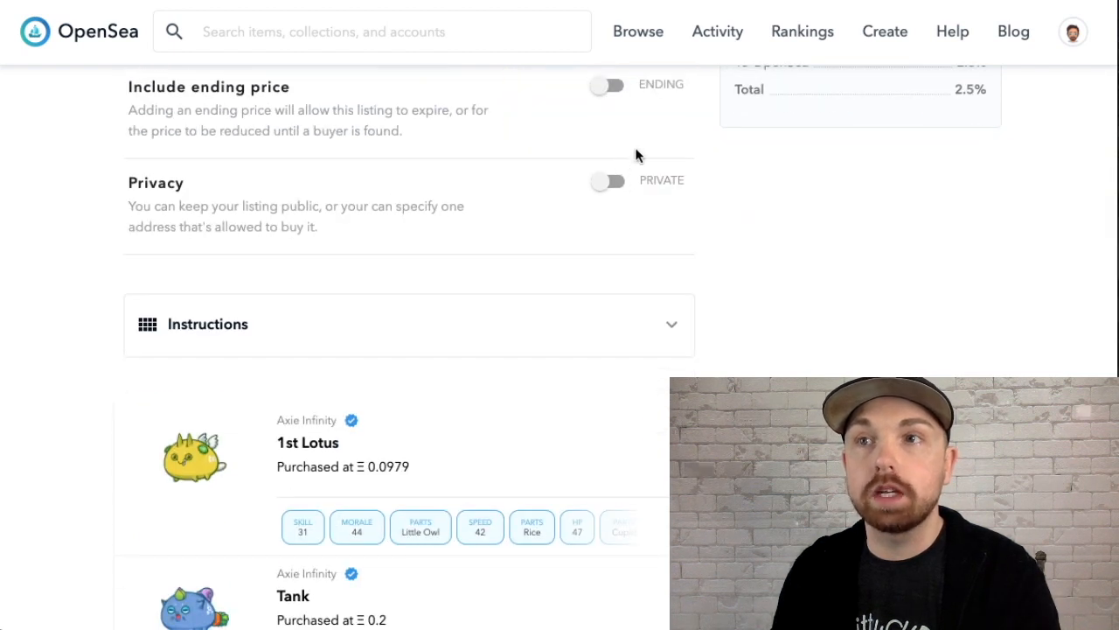
pyautogui.scroll(-3)
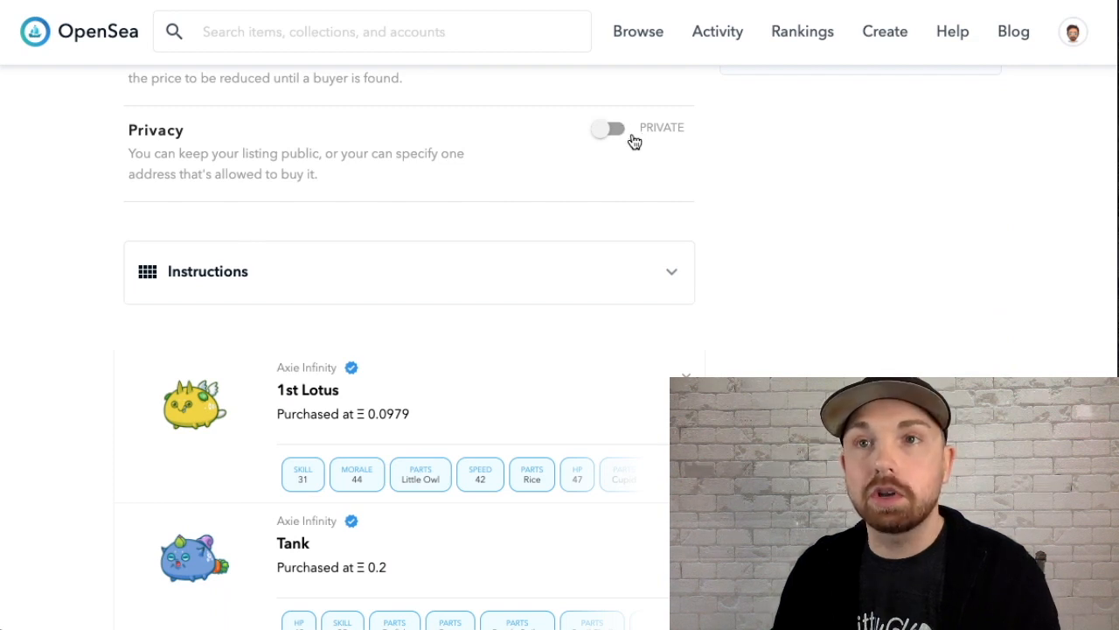
pyautogui.scroll(-3)
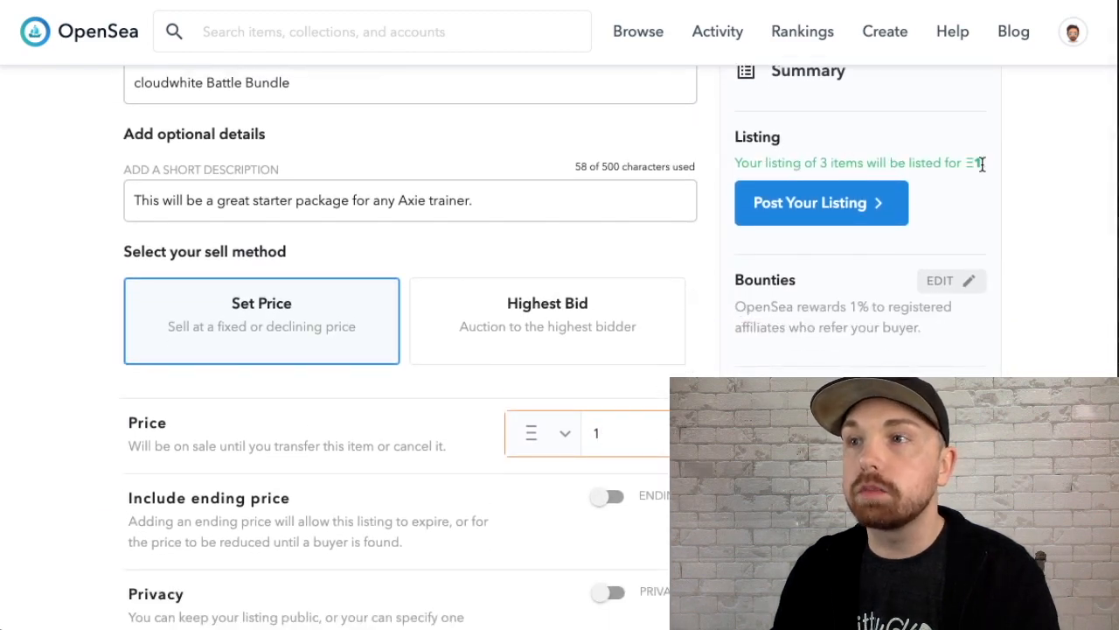
pyautogui.scroll(-3)
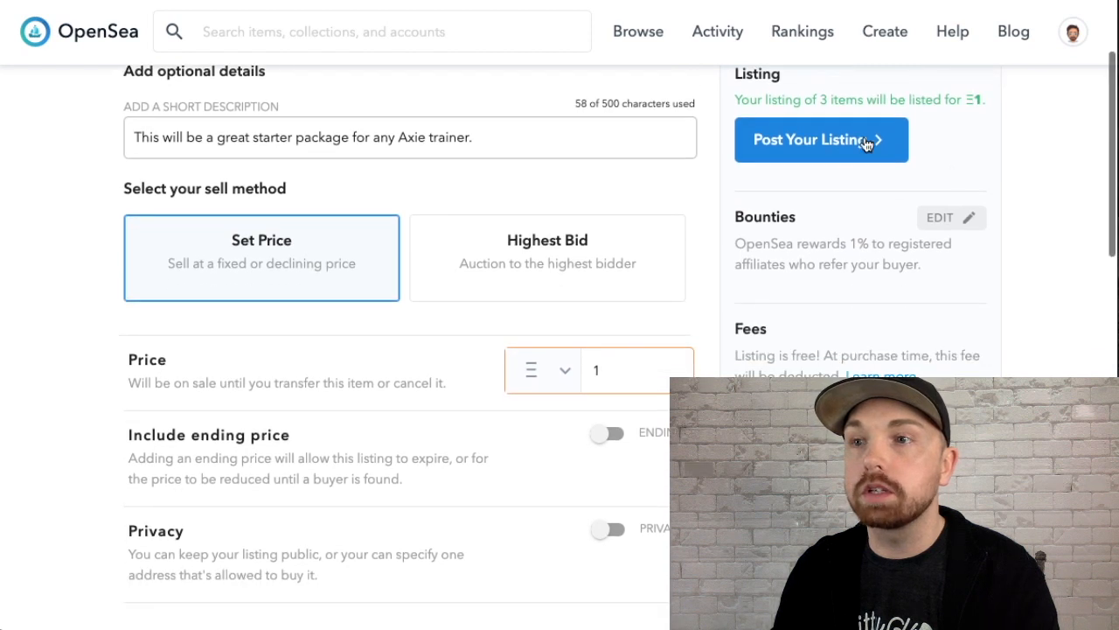
pyautogui.scroll(-3)
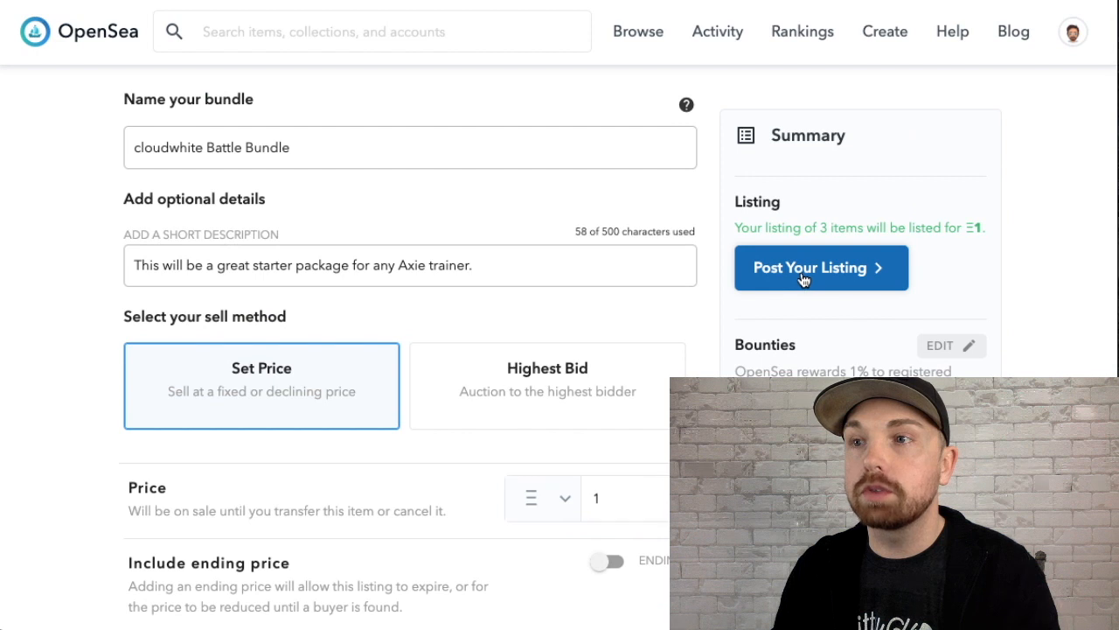
# - Post the listing and sign the MetaMask signature request to put the bundle live at 1 ETH
pyautogui.click(818, 266)
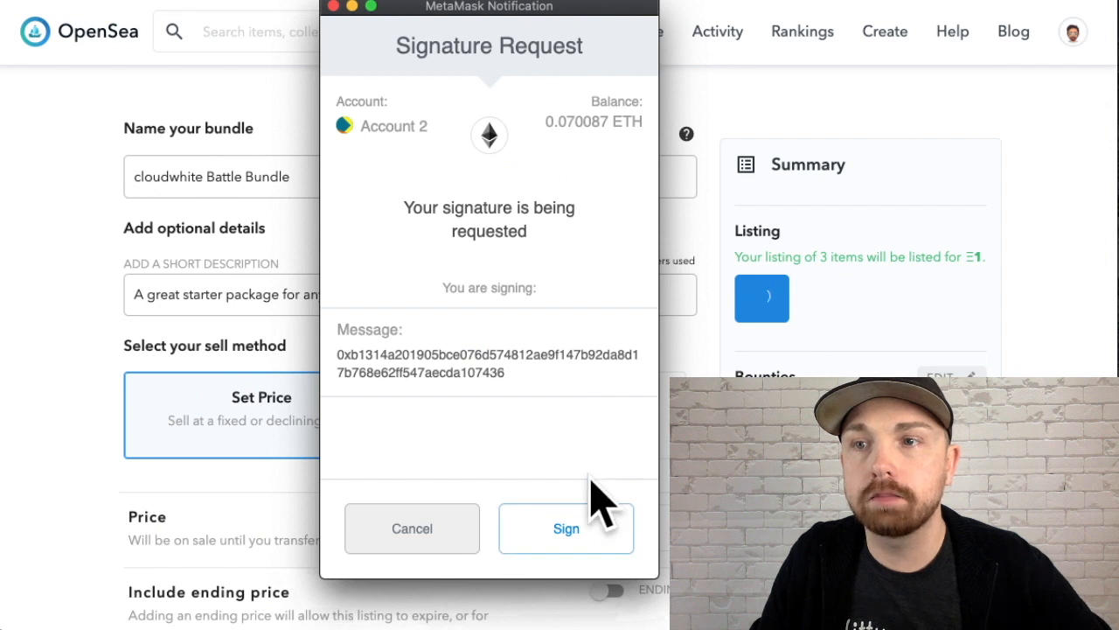
pyautogui.click(567, 528)
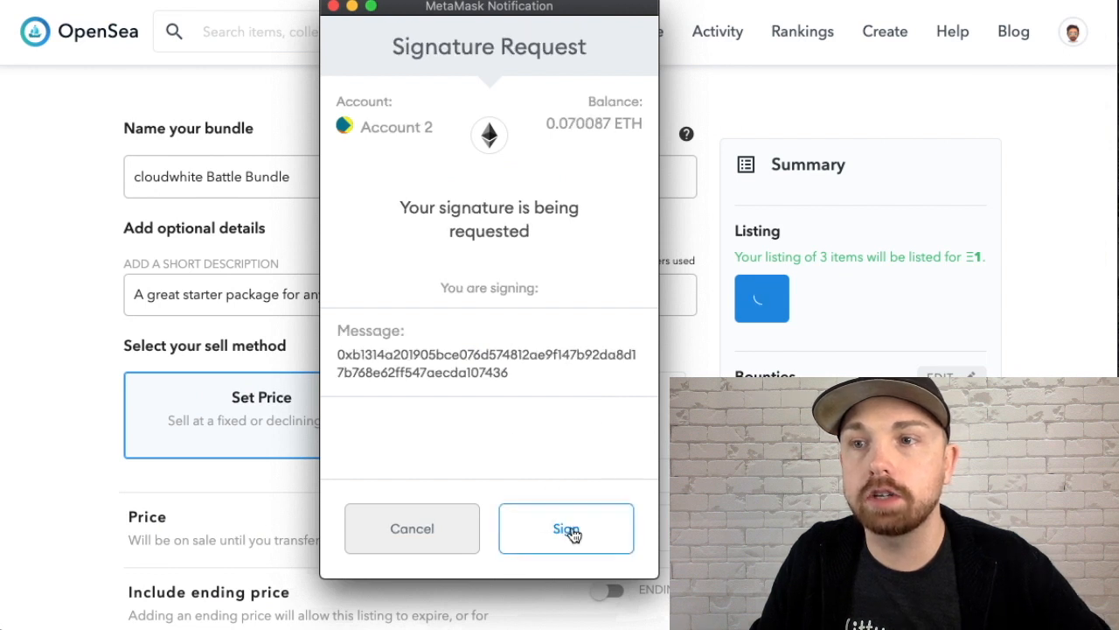
pyautogui.click(566, 529)
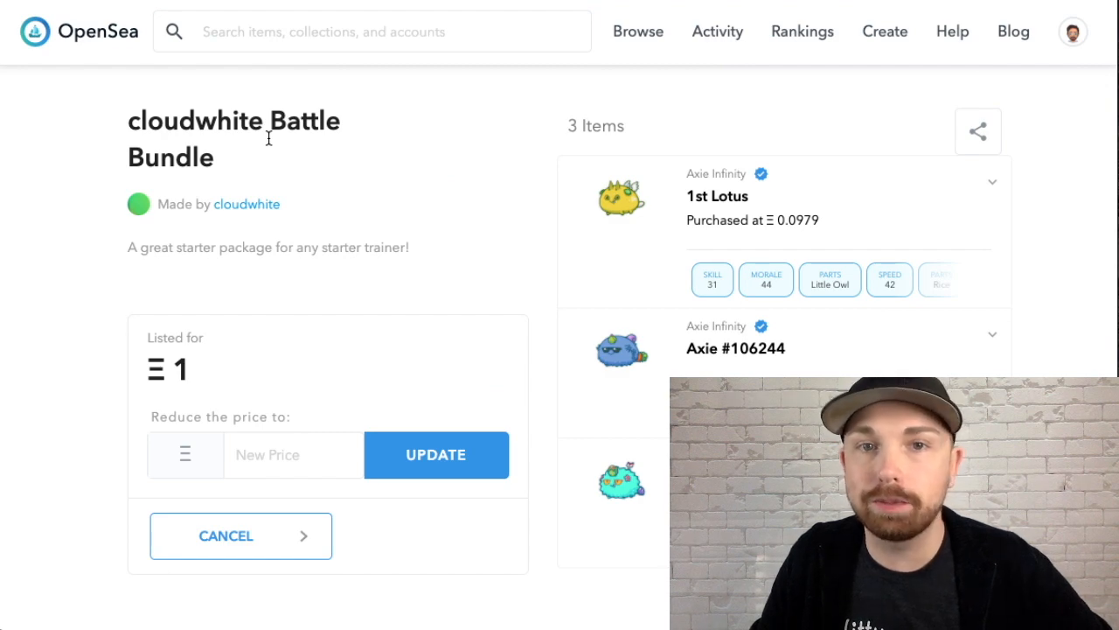
pyautogui.scroll(-3)
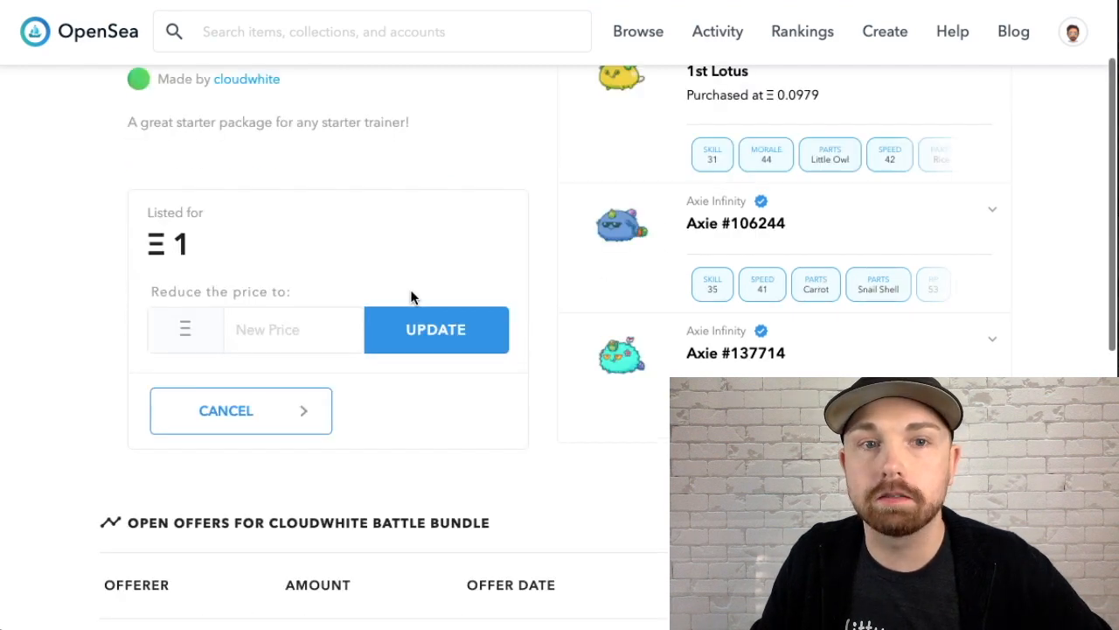